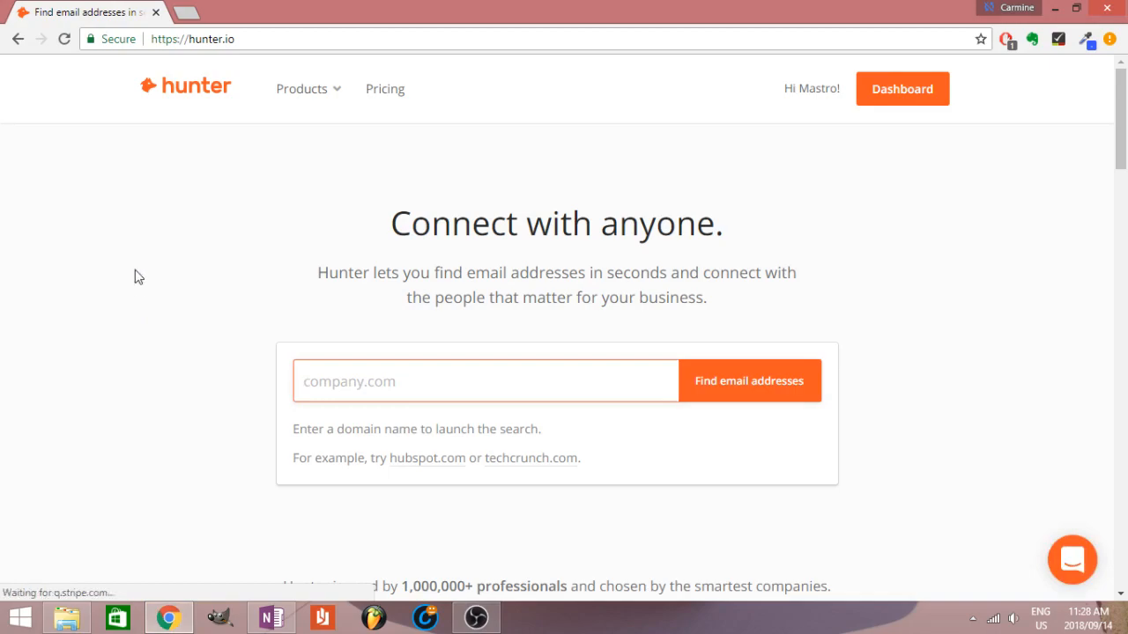
- Browse the signed-in Hunter.io homepage, then go to the Dashboard's Domain Search page
scroll(down, 3)
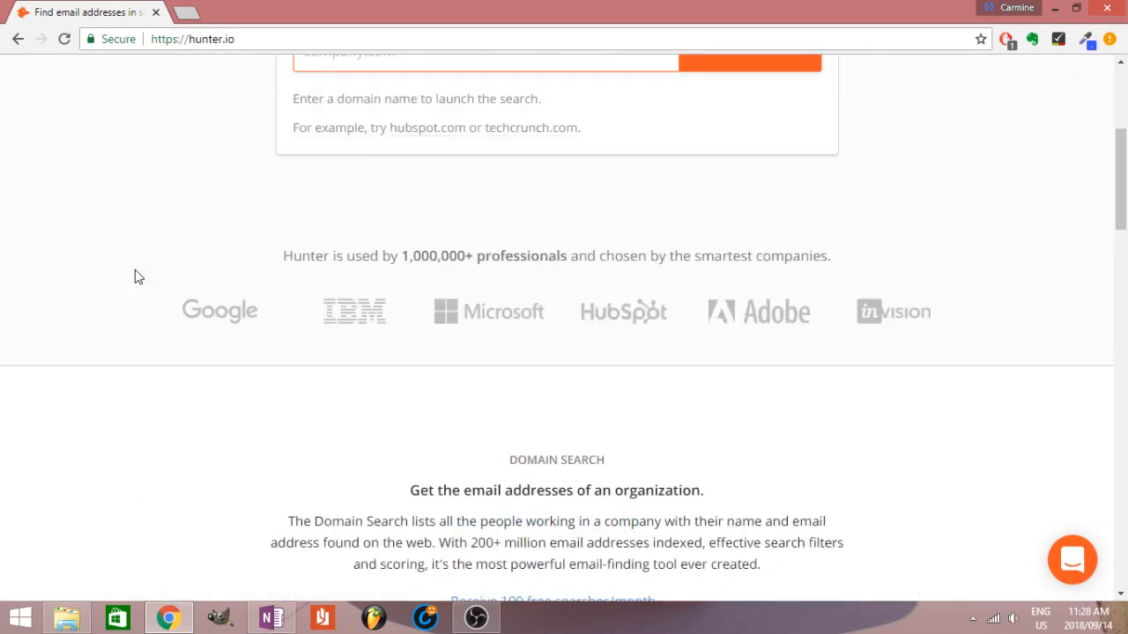
scroll(up, 3)
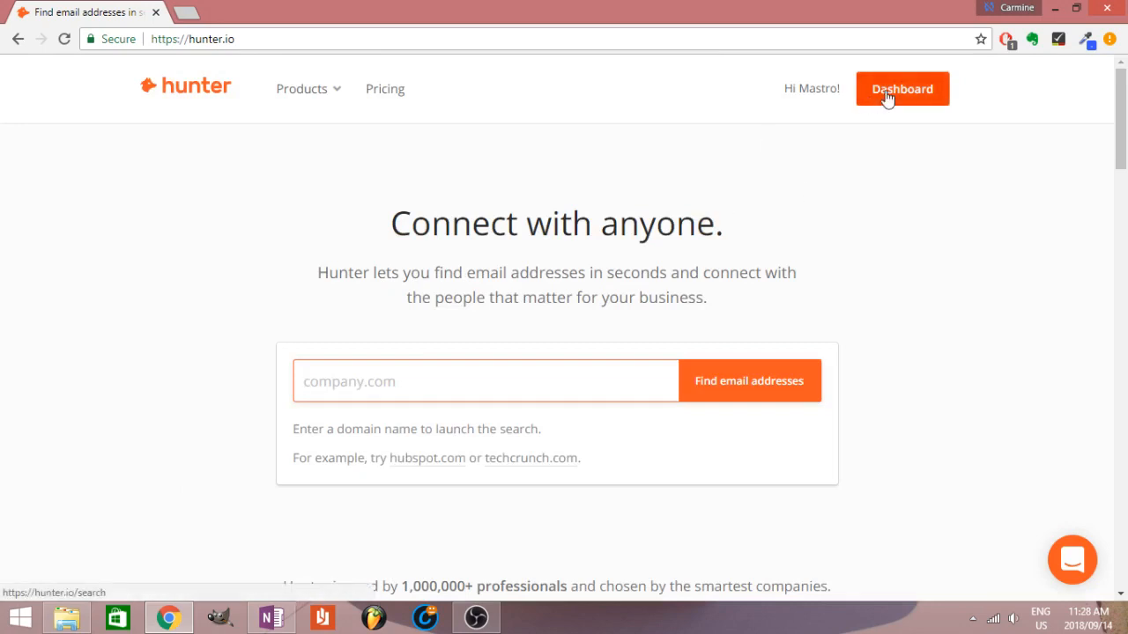
click(901, 88)
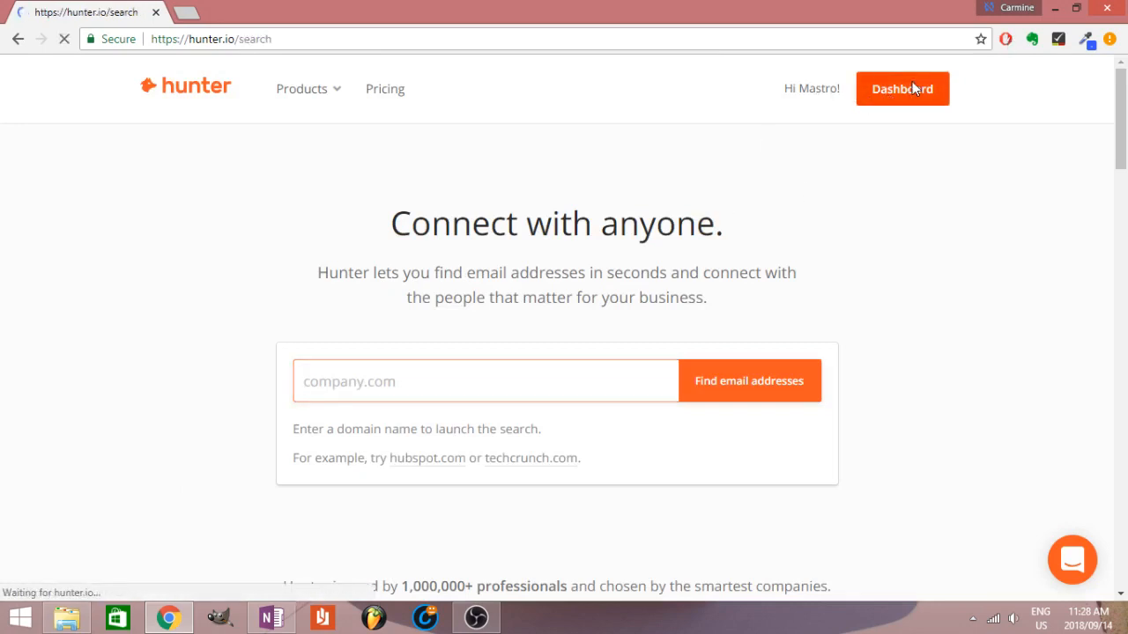
click(901, 88)
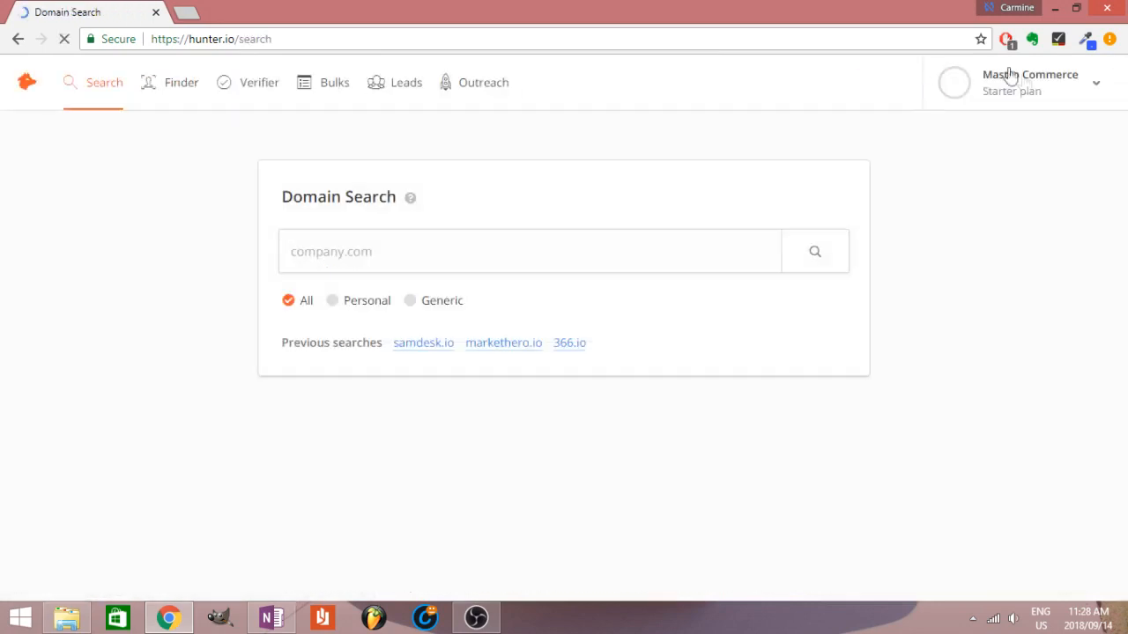
click(1096, 82)
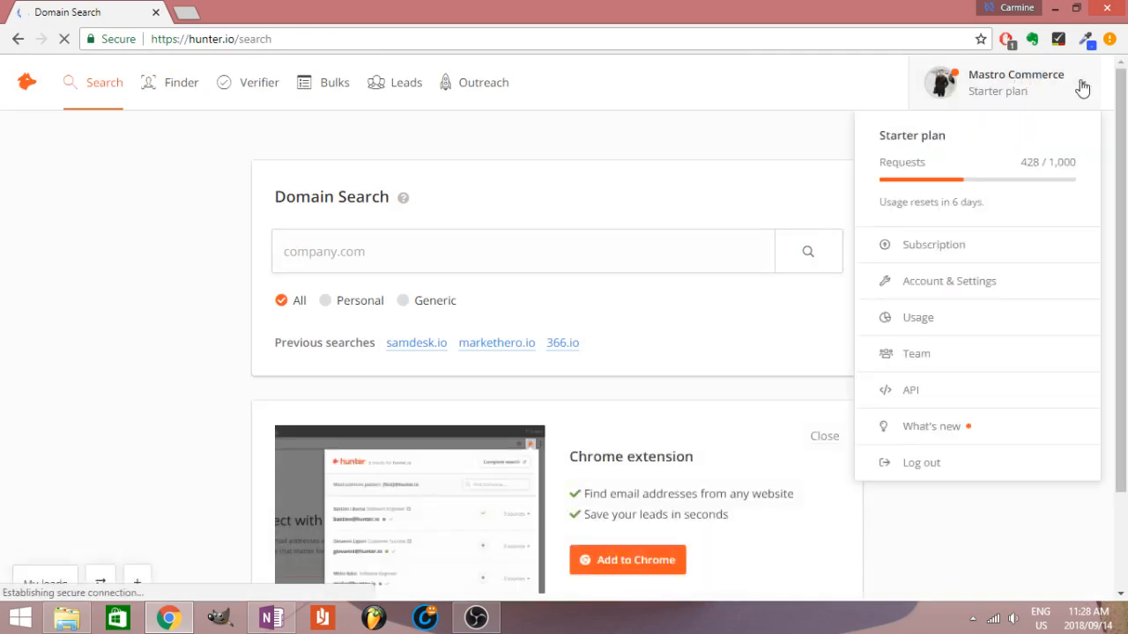
mouse_move(183, 213)
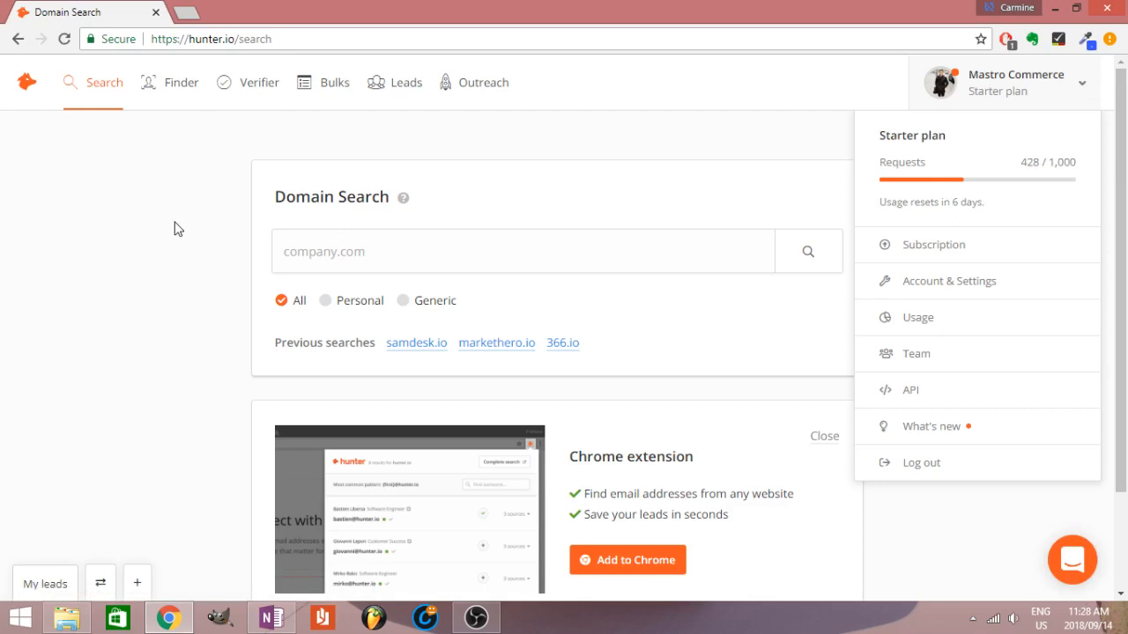
mouse_move(227, 211)
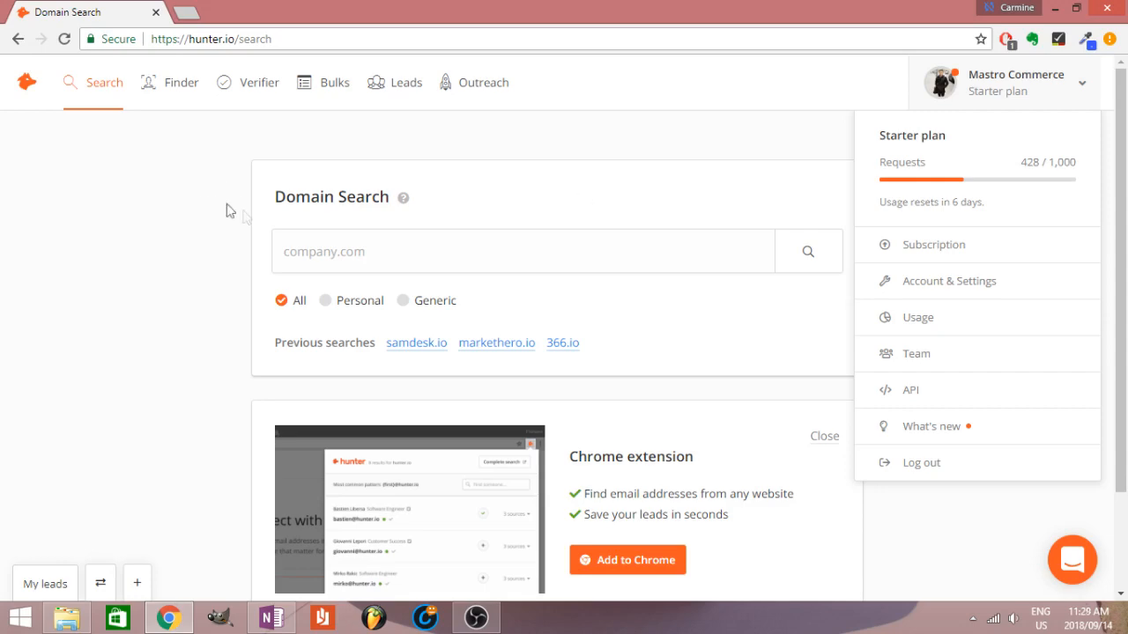
click(1038, 176)
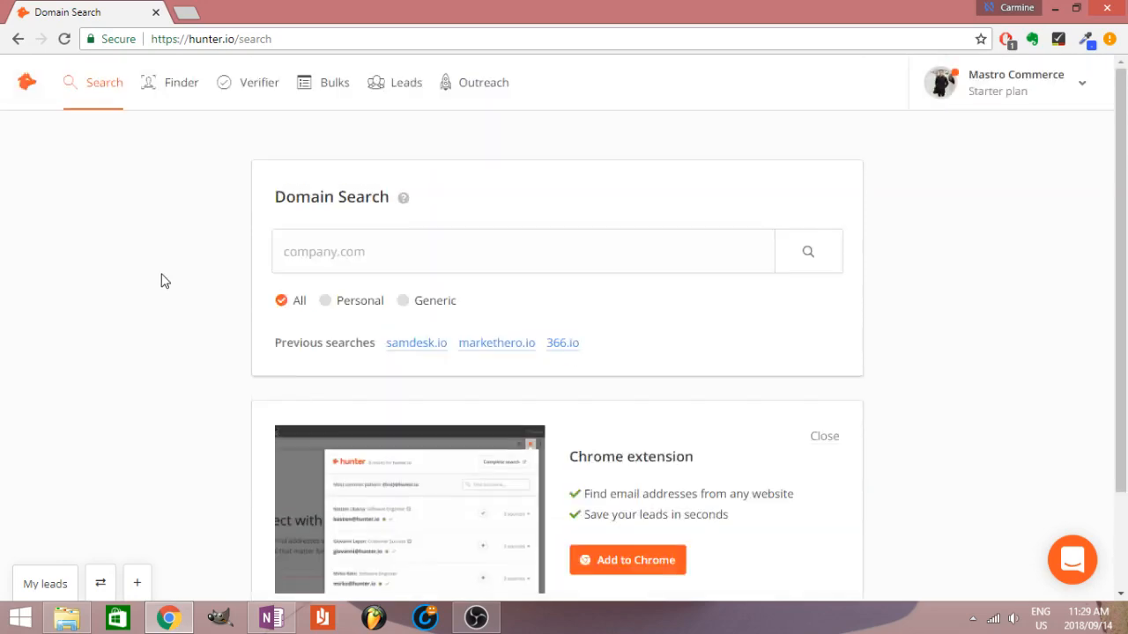
mouse_move(236, 238)
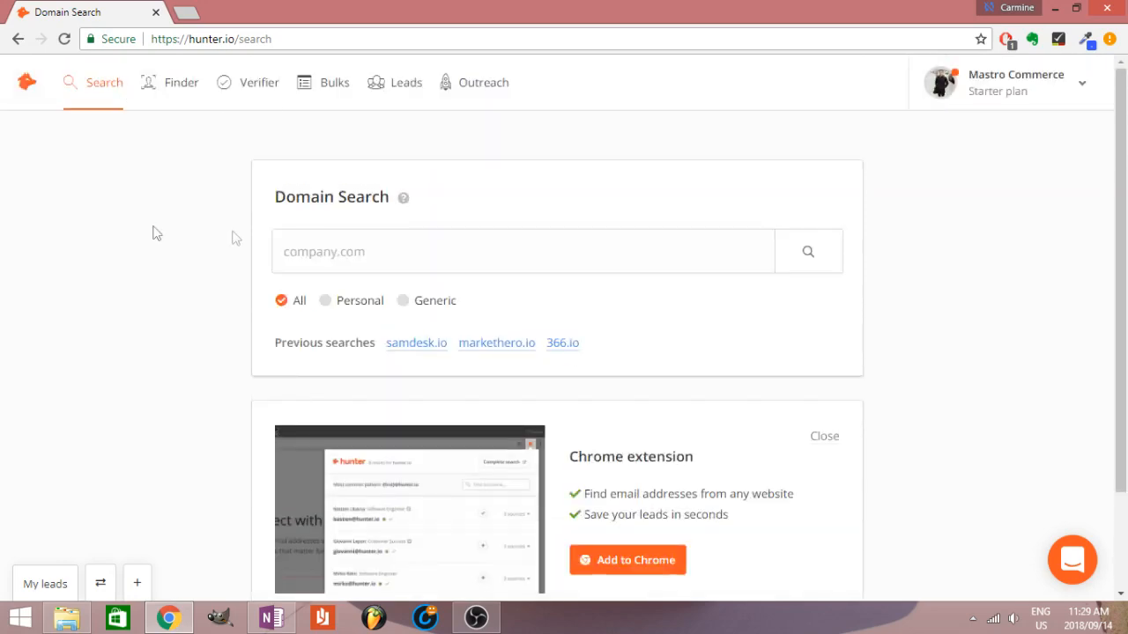
scroll(down, 3)
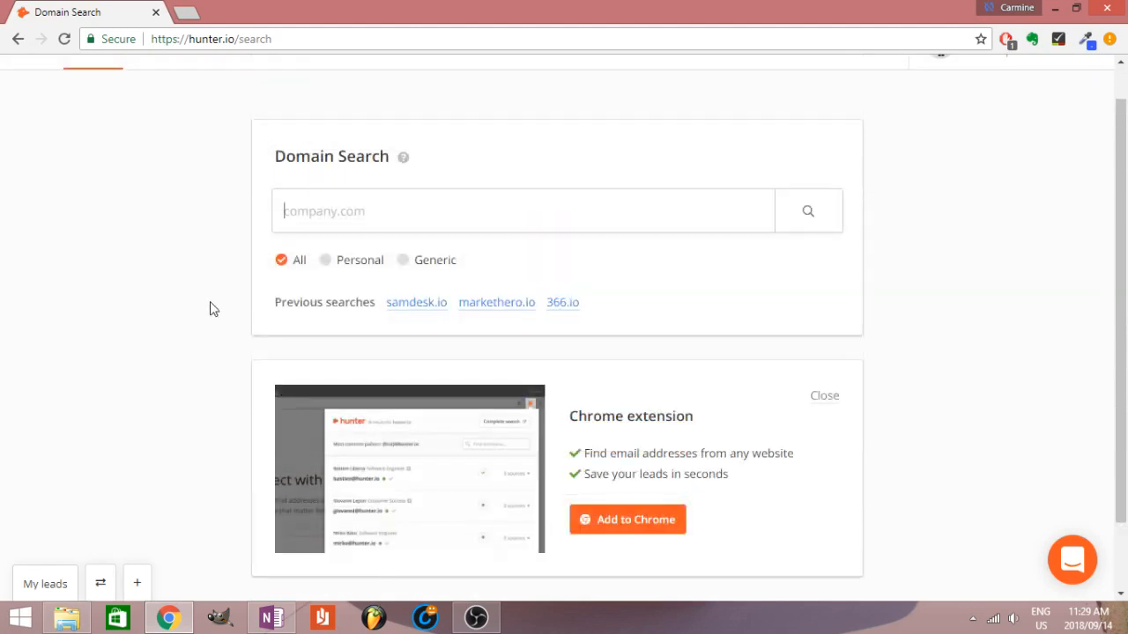
mouse_move(218, 274)
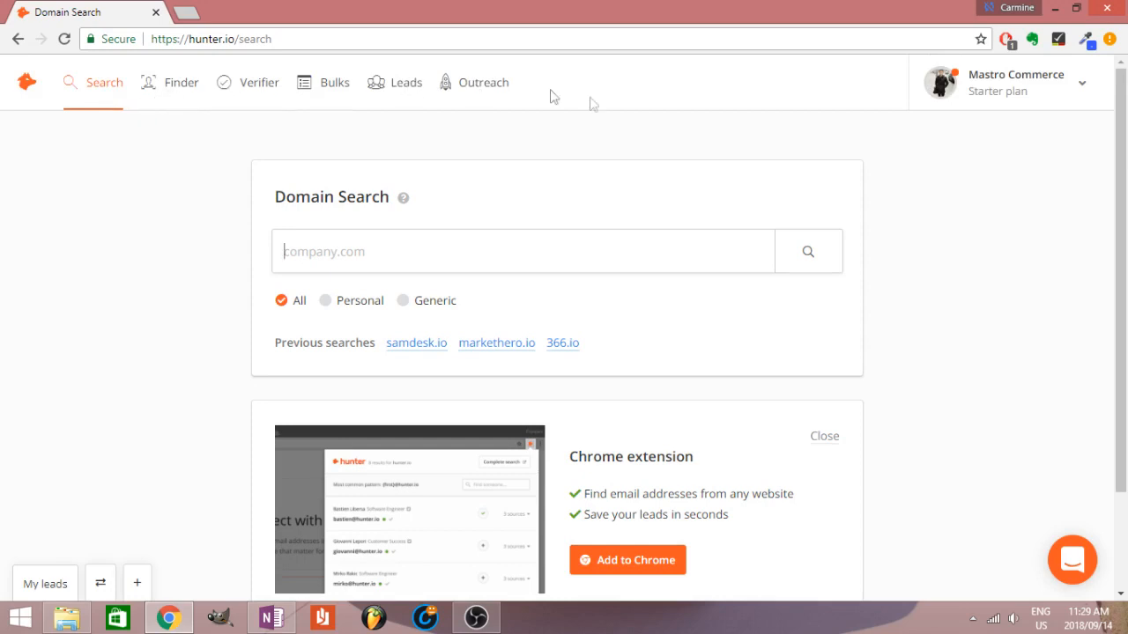
mouse_move(177, 269)
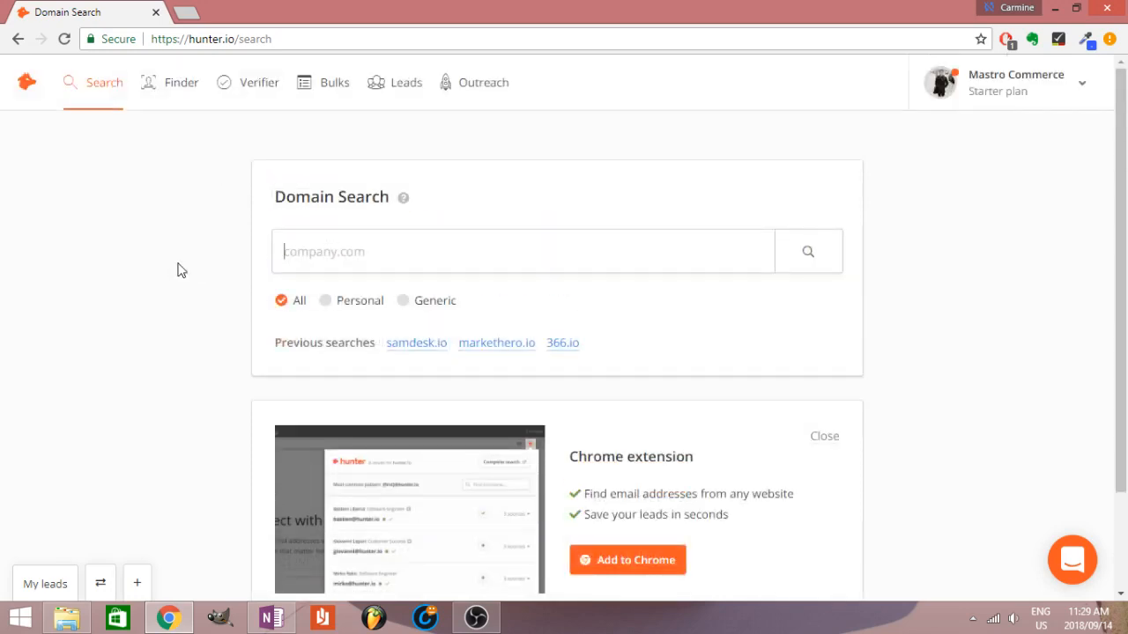
mouse_move(416, 342)
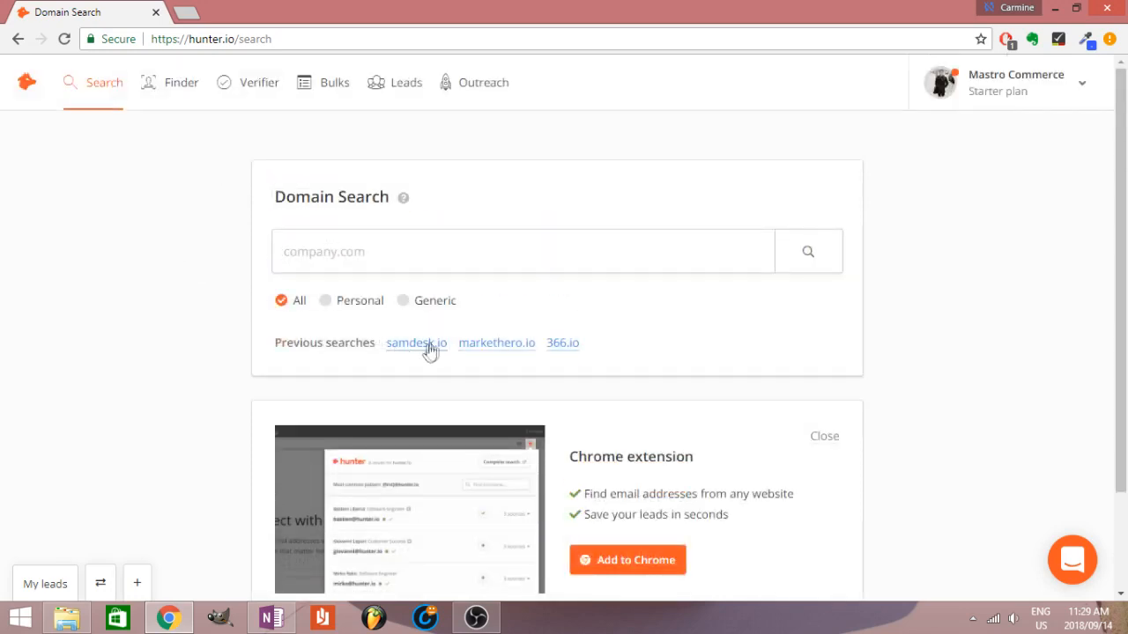
- Rerun the previous 366.io domain search to see its sales and support addresses
click(563, 342)
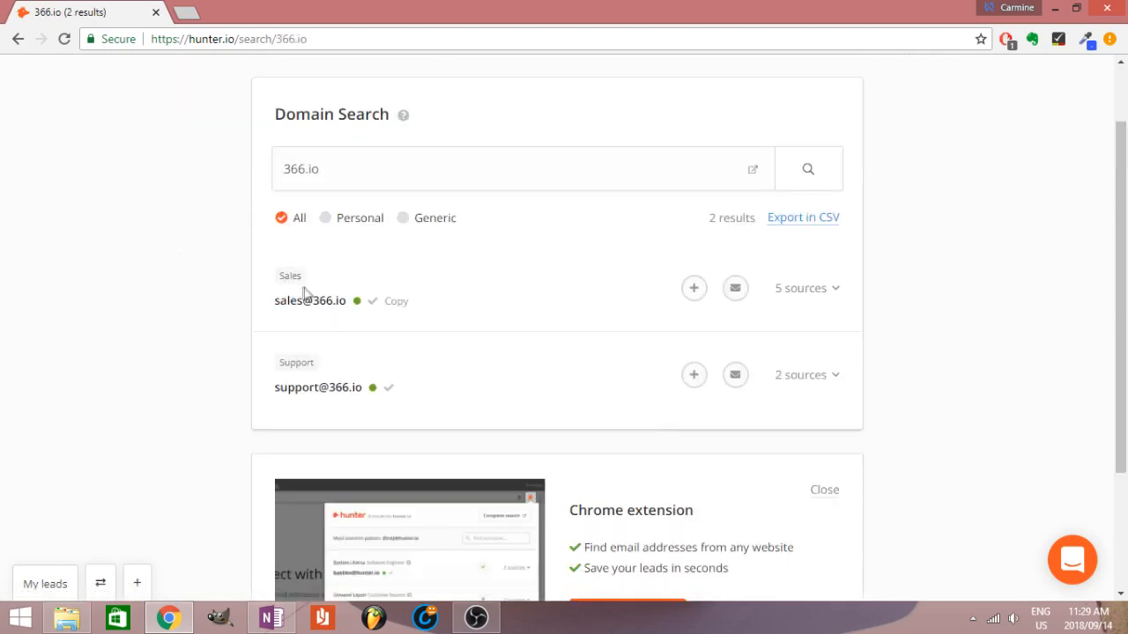
mouse_move(837, 293)
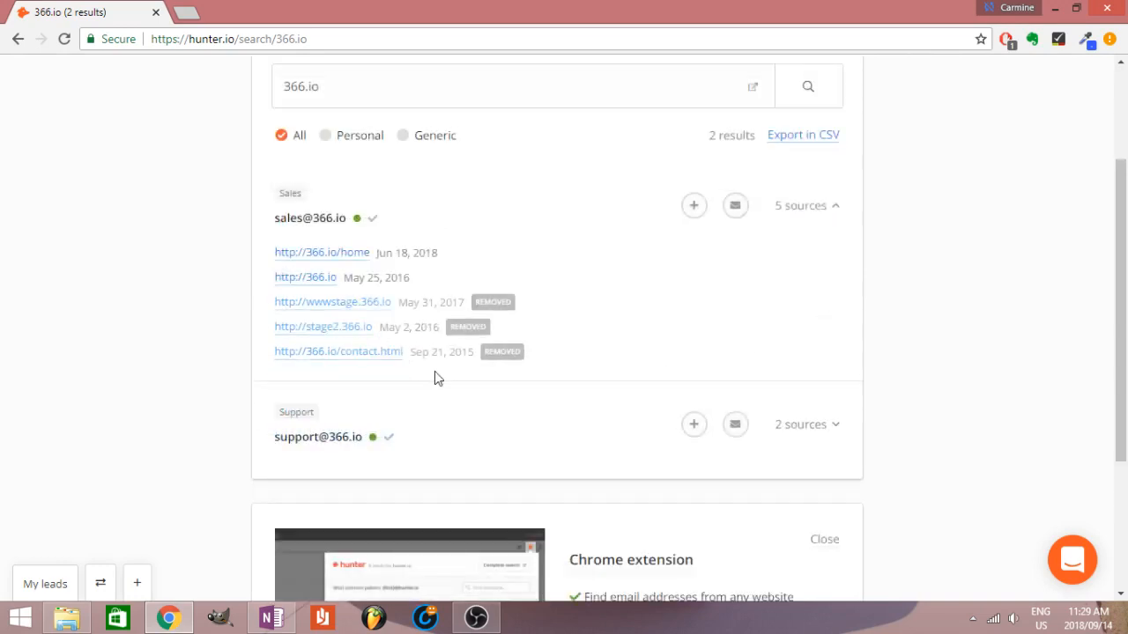
mouse_move(436, 361)
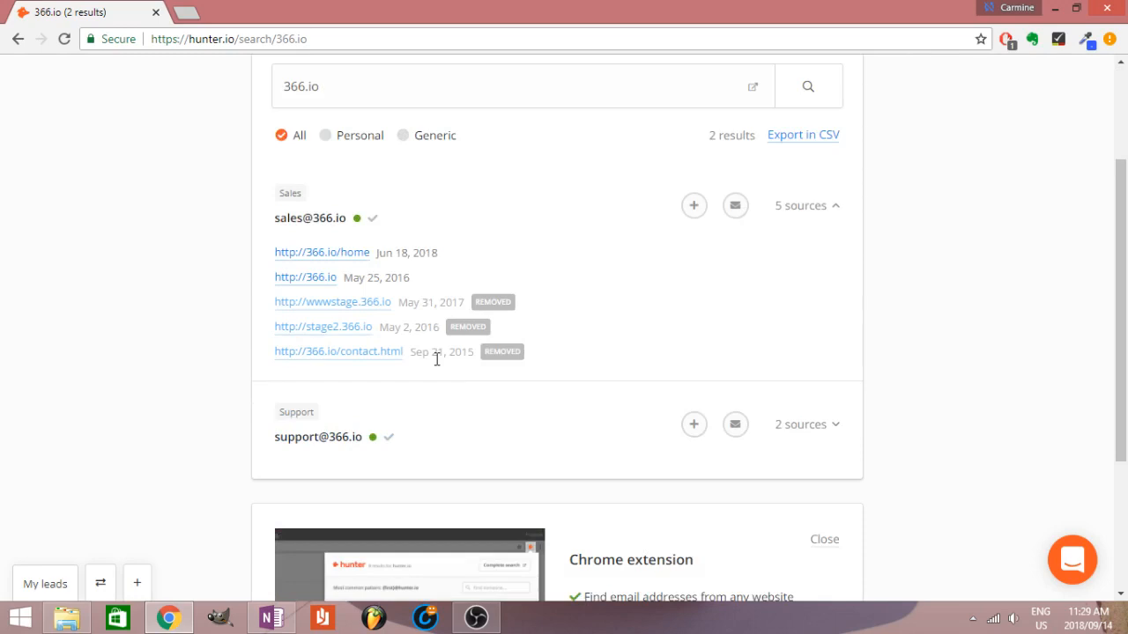
mouse_move(344, 302)
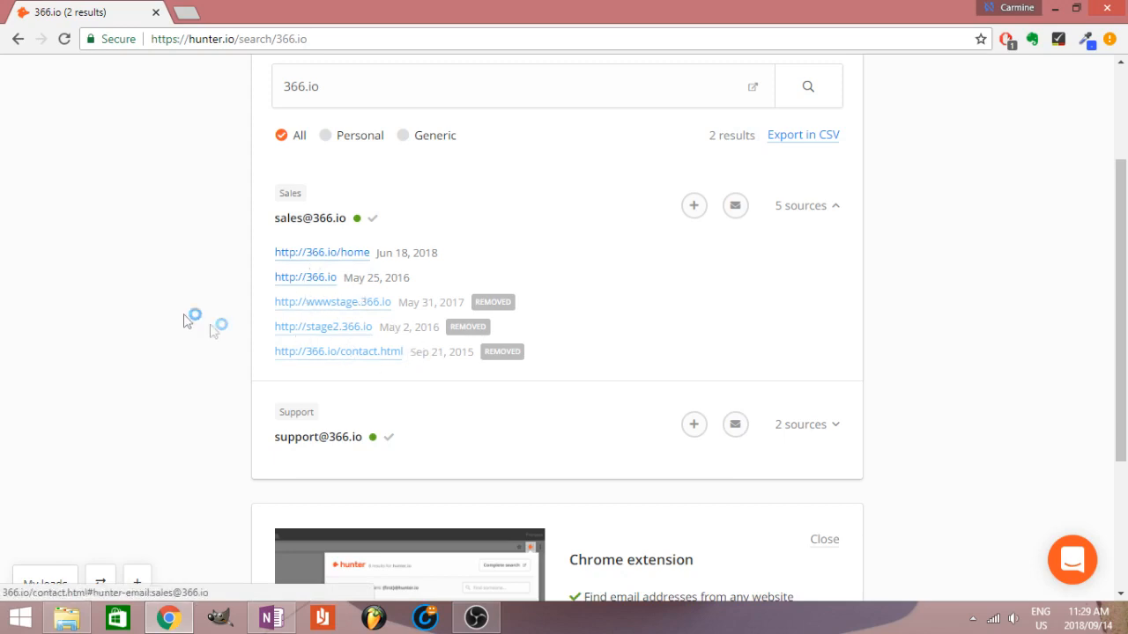
mouse_move(282, 196)
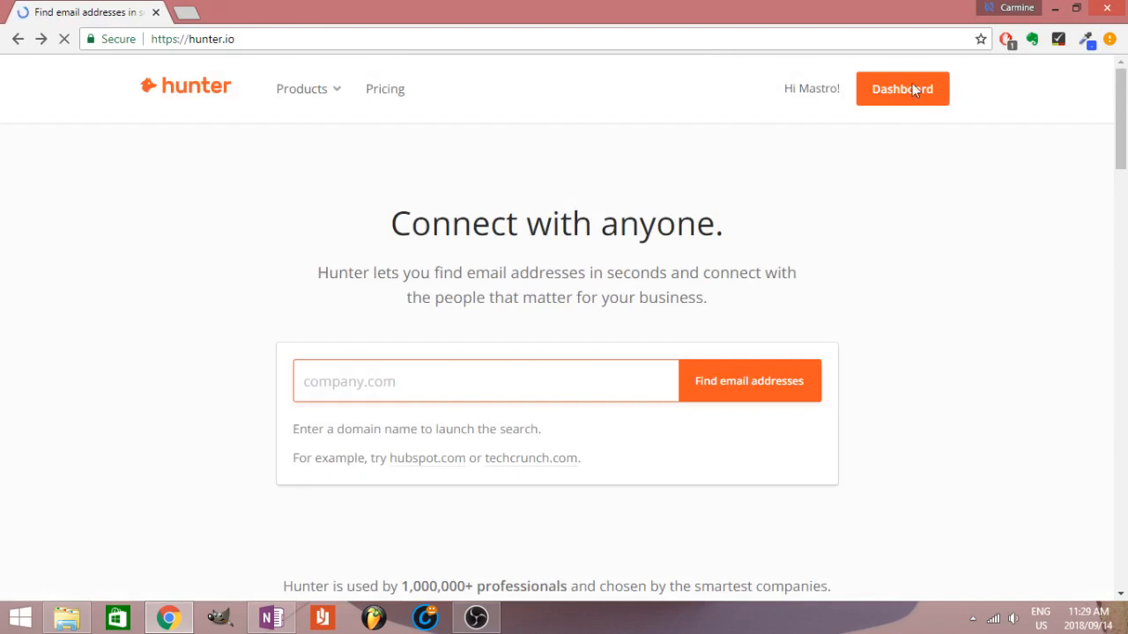
- Go back to the Domain Search dashboard listing samdesk.io, markethero.io and 366.io
click(902, 88)
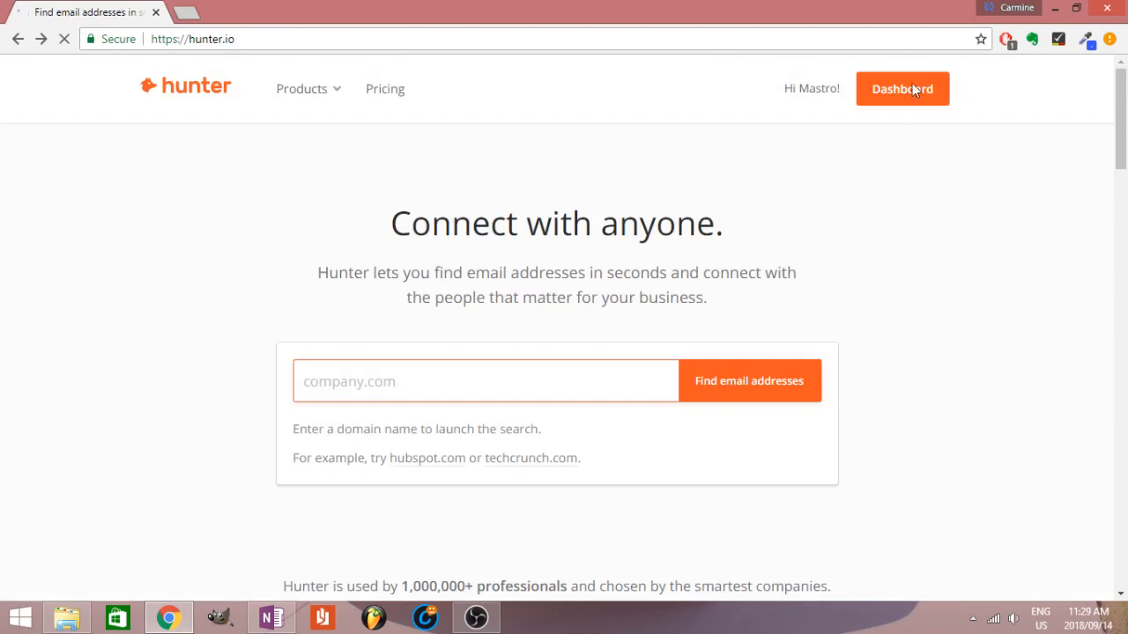
click(902, 88)
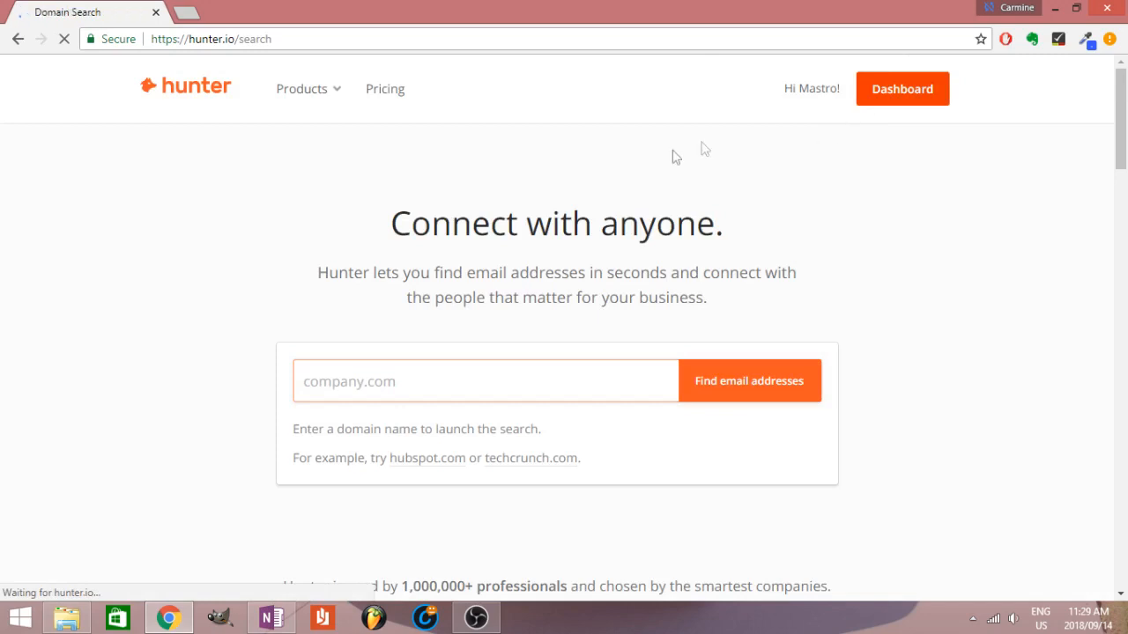
mouse_move(423, 199)
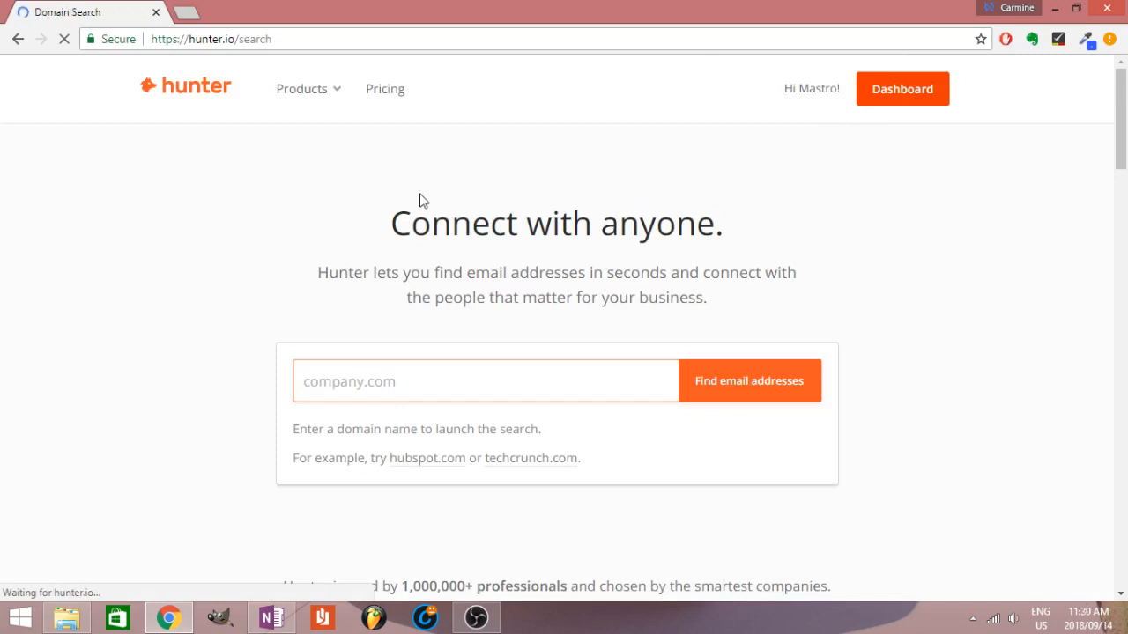
click(901, 88)
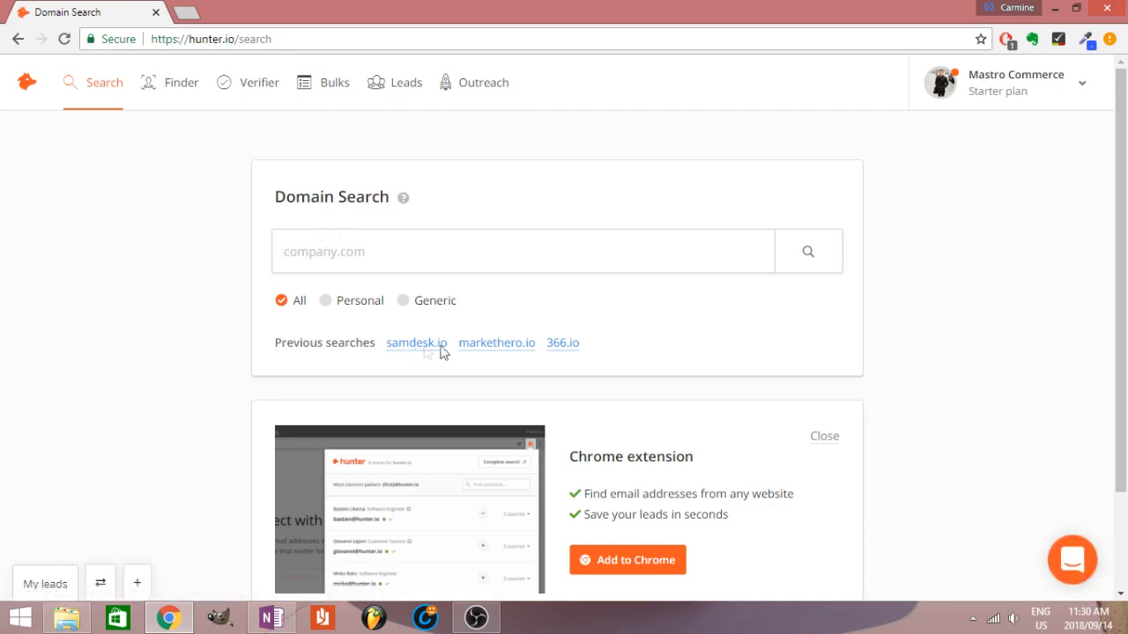
- Rerun the markethero.io domain search, showing its IT support and jd addresses
click(496, 342)
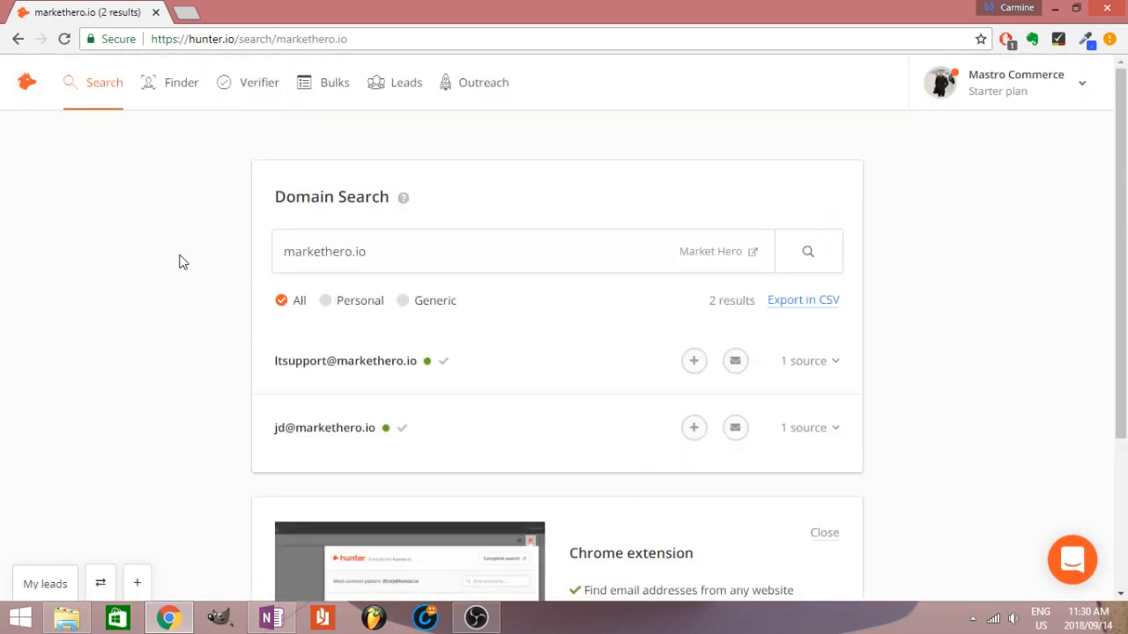
mouse_move(260, 265)
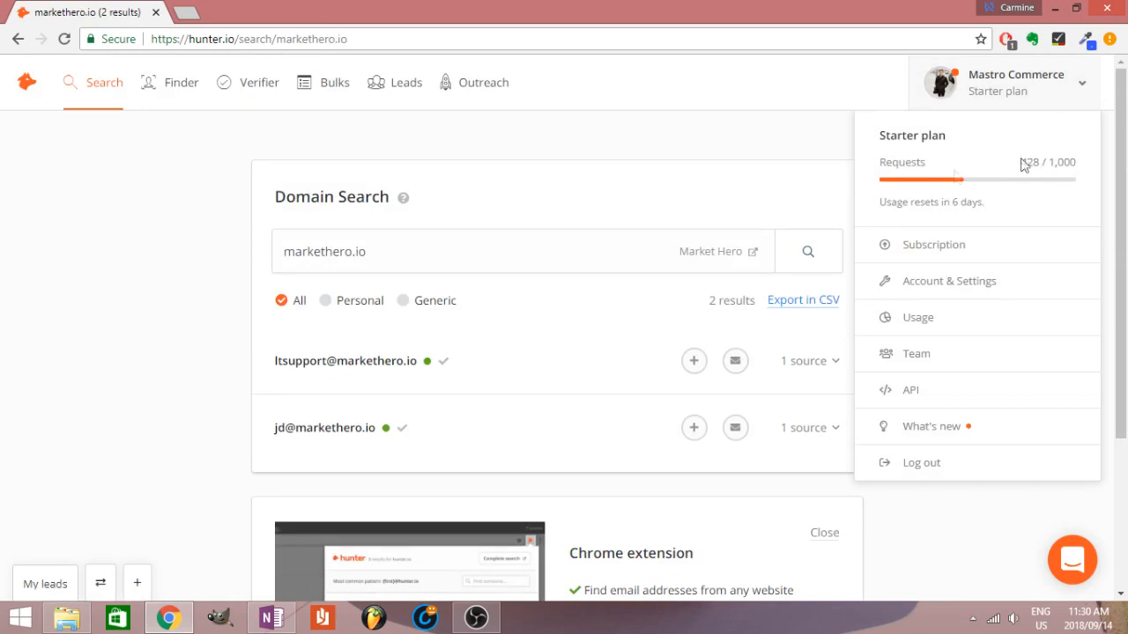
mouse_move(965, 220)
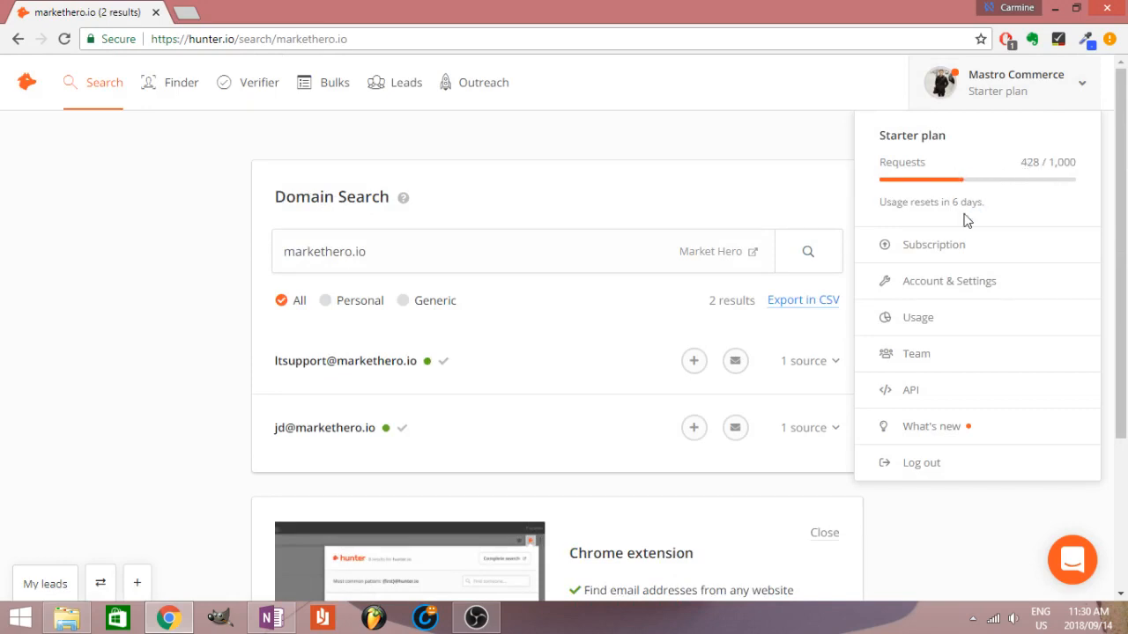
mouse_move(956, 242)
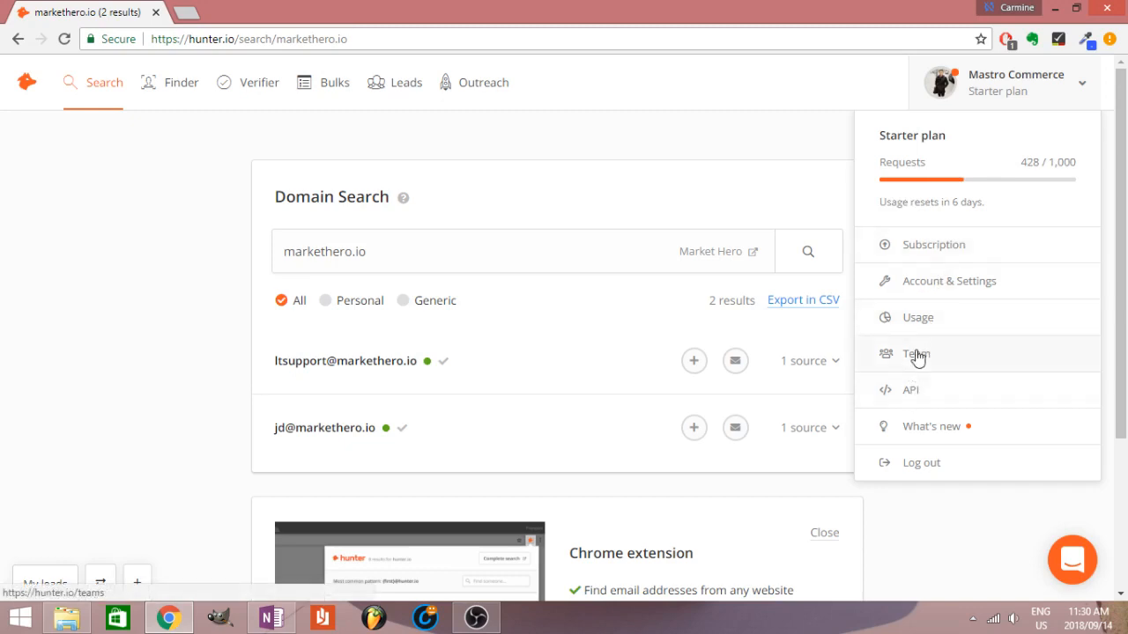
mouse_move(177, 117)
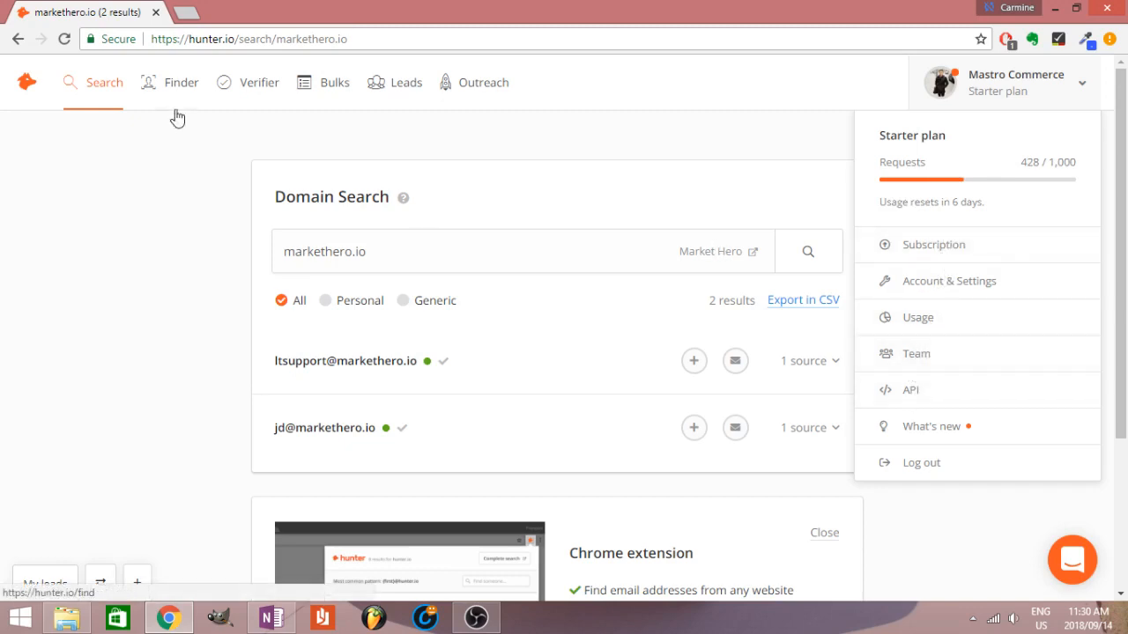
- Bring up the Email Finder page with empty name and domain fields
click(181, 82)
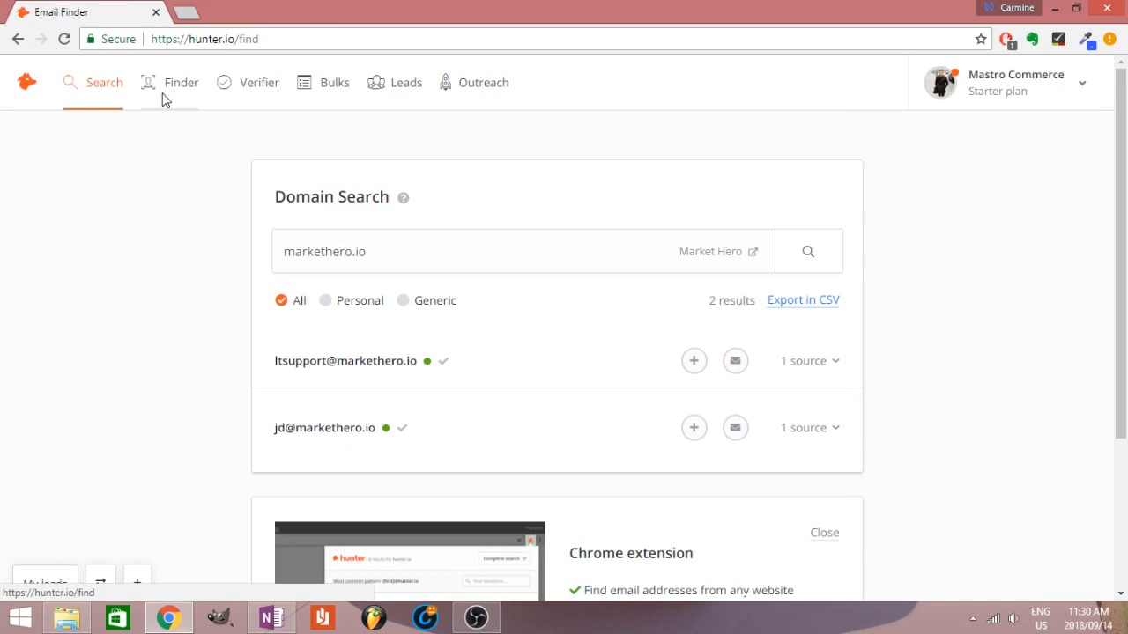
click(181, 82)
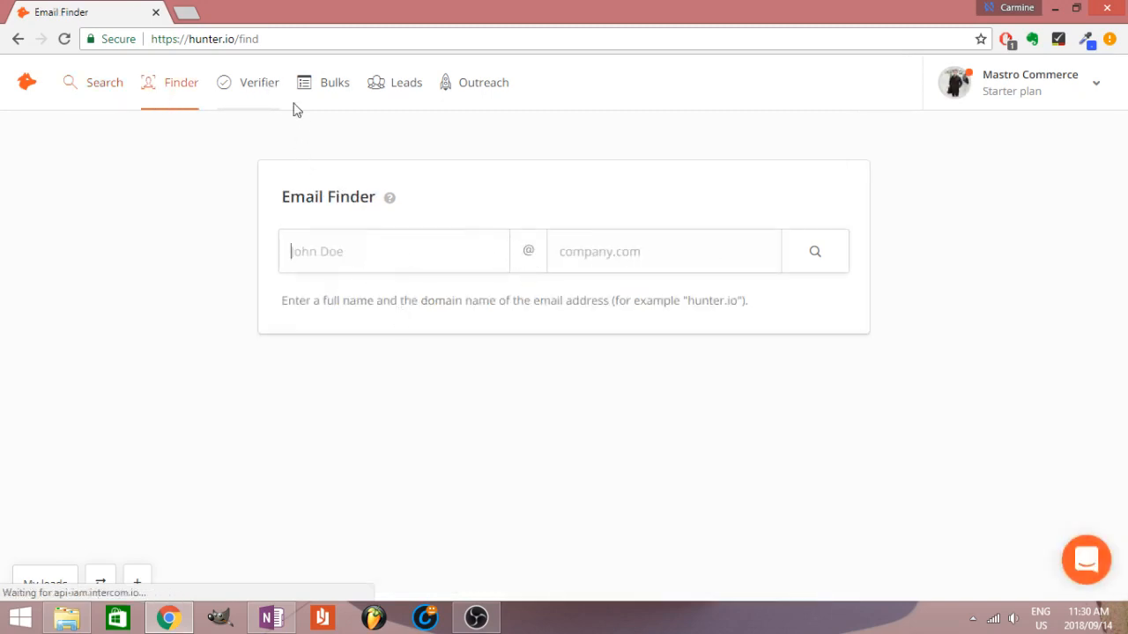
click(259, 82)
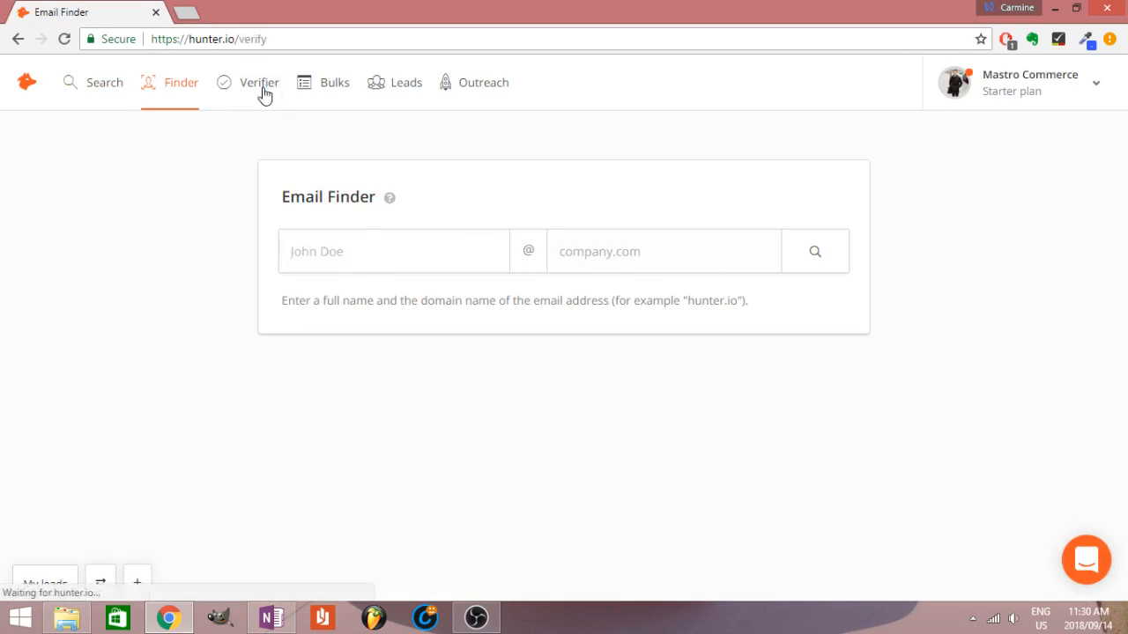
- Open the Email Verifier, dismiss the account plan menu, and focus the email field
click(259, 81)
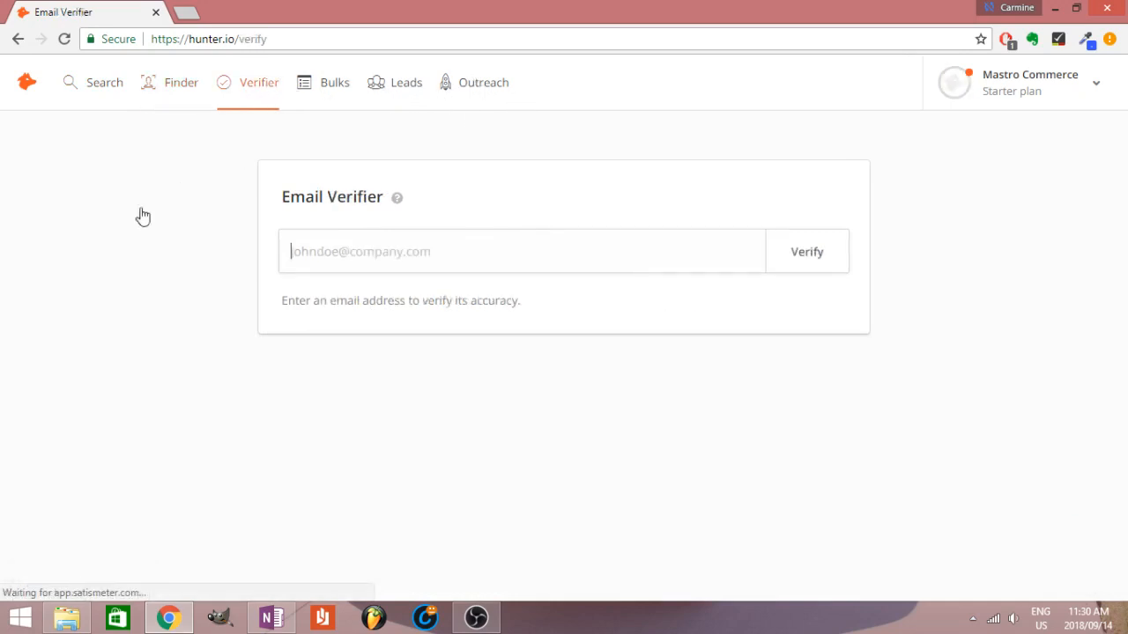
mouse_move(245, 230)
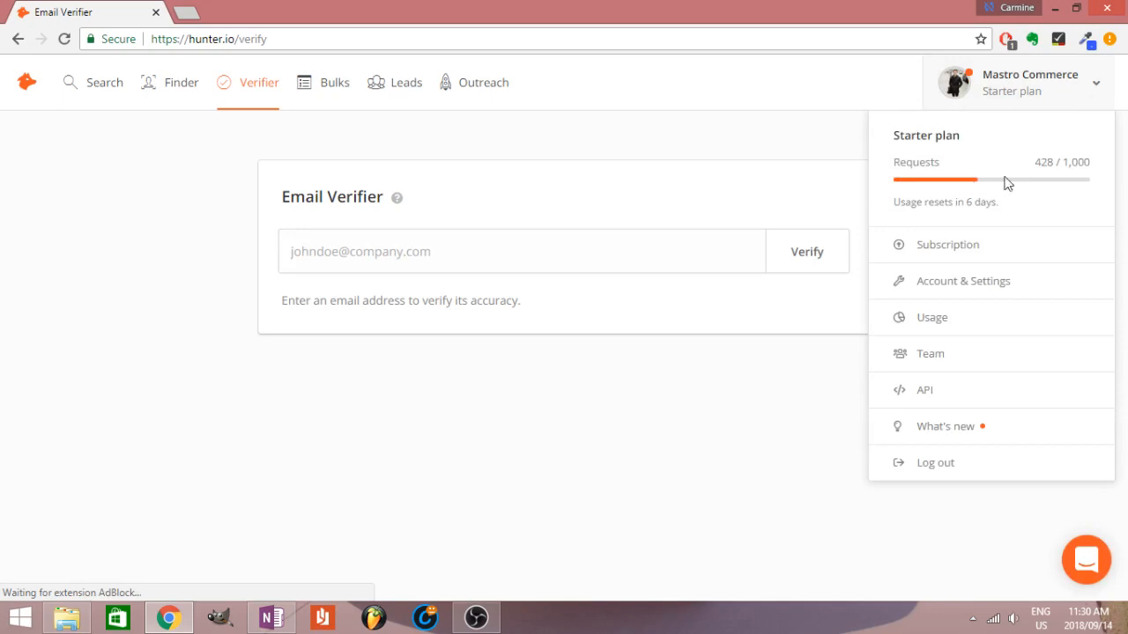
mouse_move(494, 185)
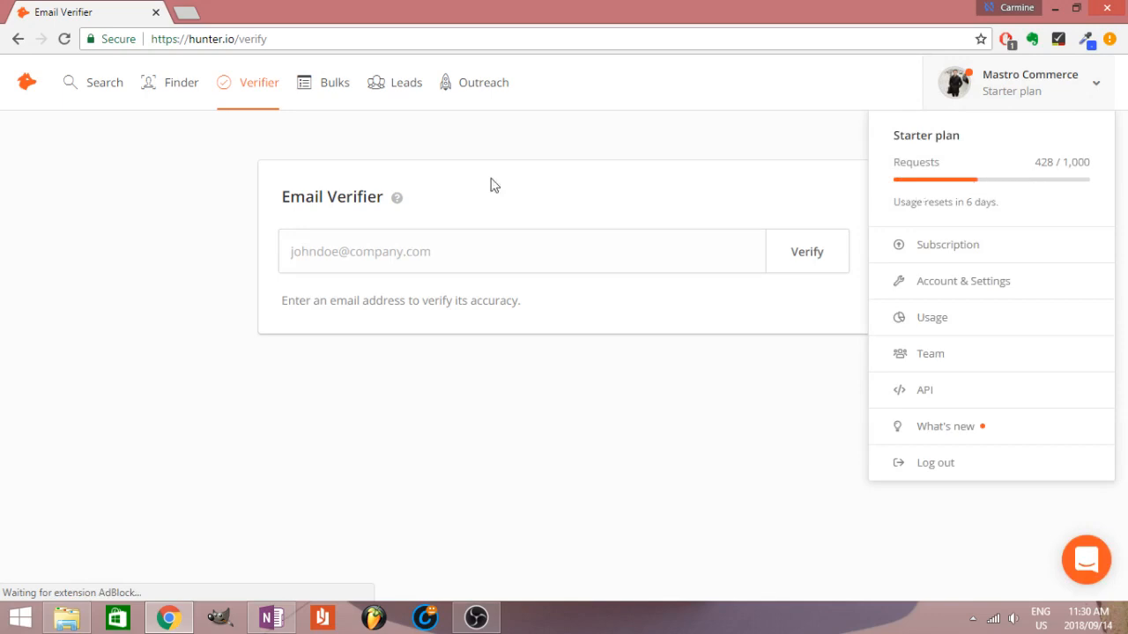
mouse_move(200, 171)
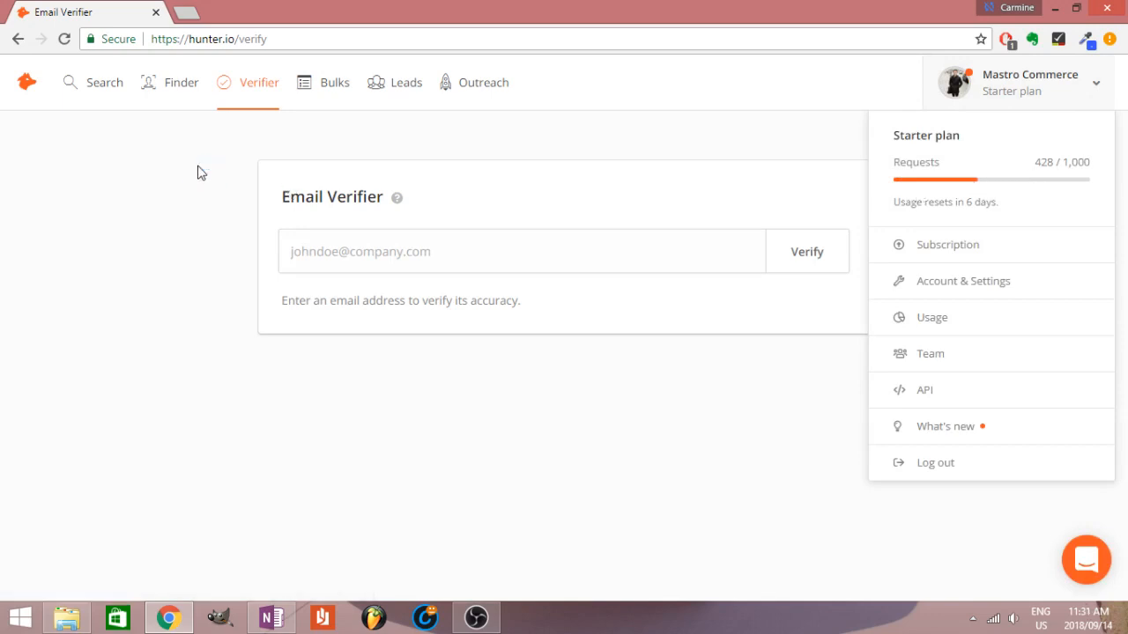
mouse_move(316, 153)
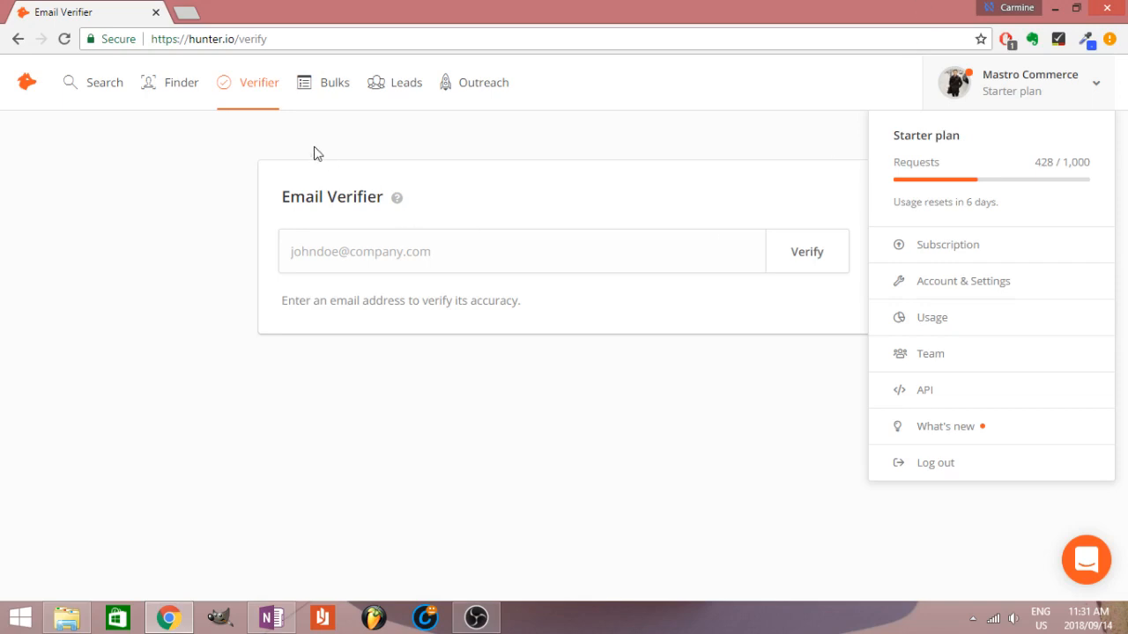
click(328, 293)
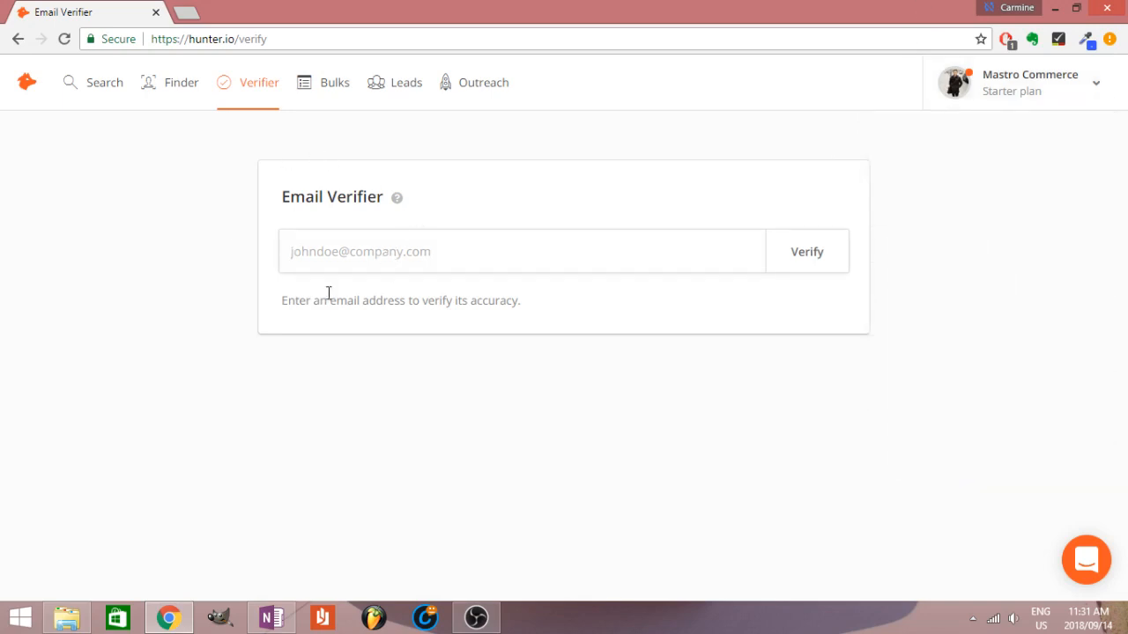
click(805, 251)
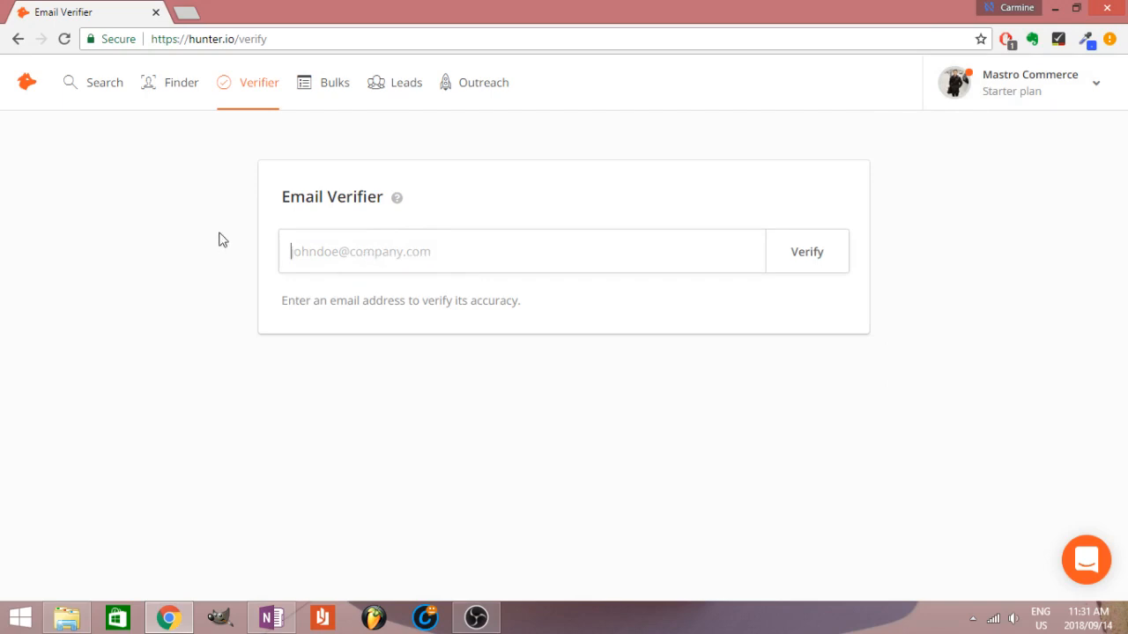
mouse_move(333, 97)
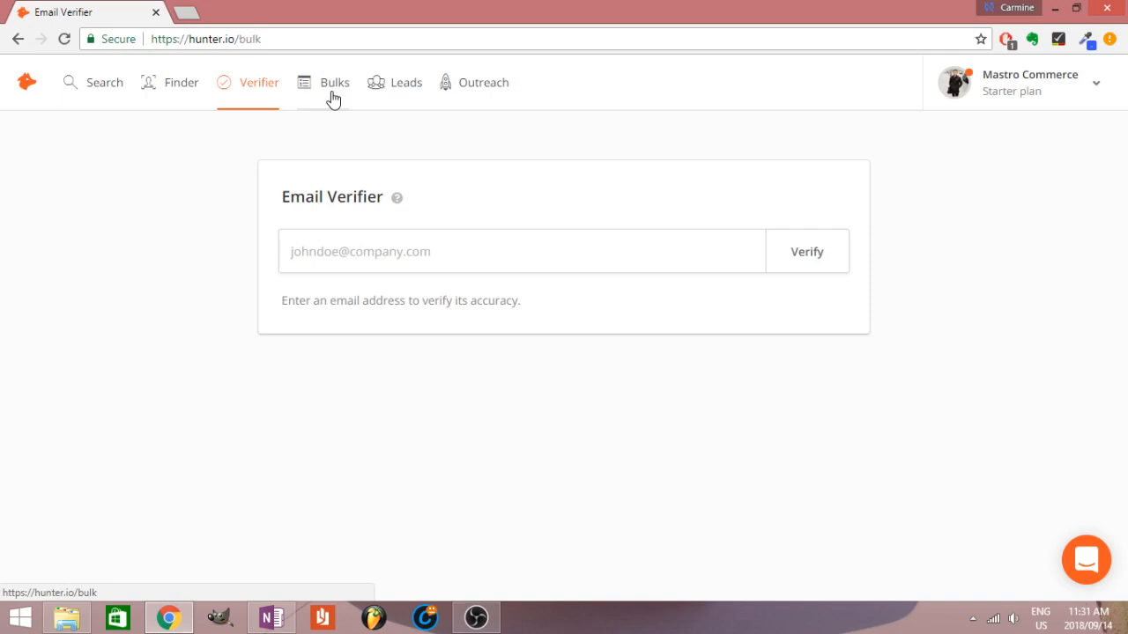
- Open Bulks to see bulk Domain Search, Email Finder and Email Verifier options
click(335, 82)
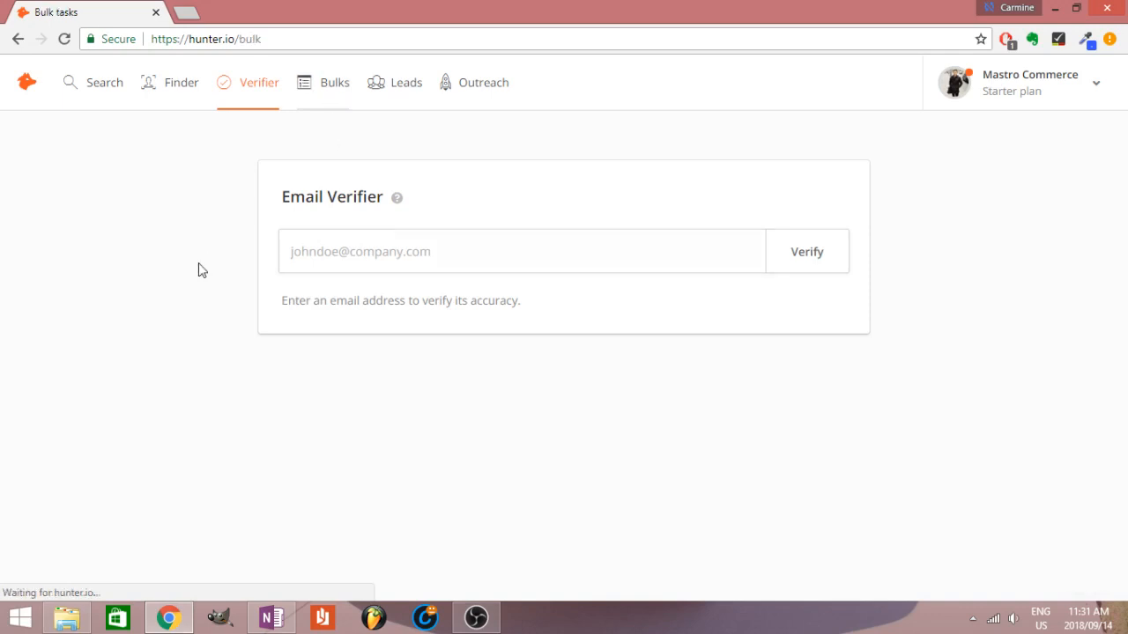
click(334, 82)
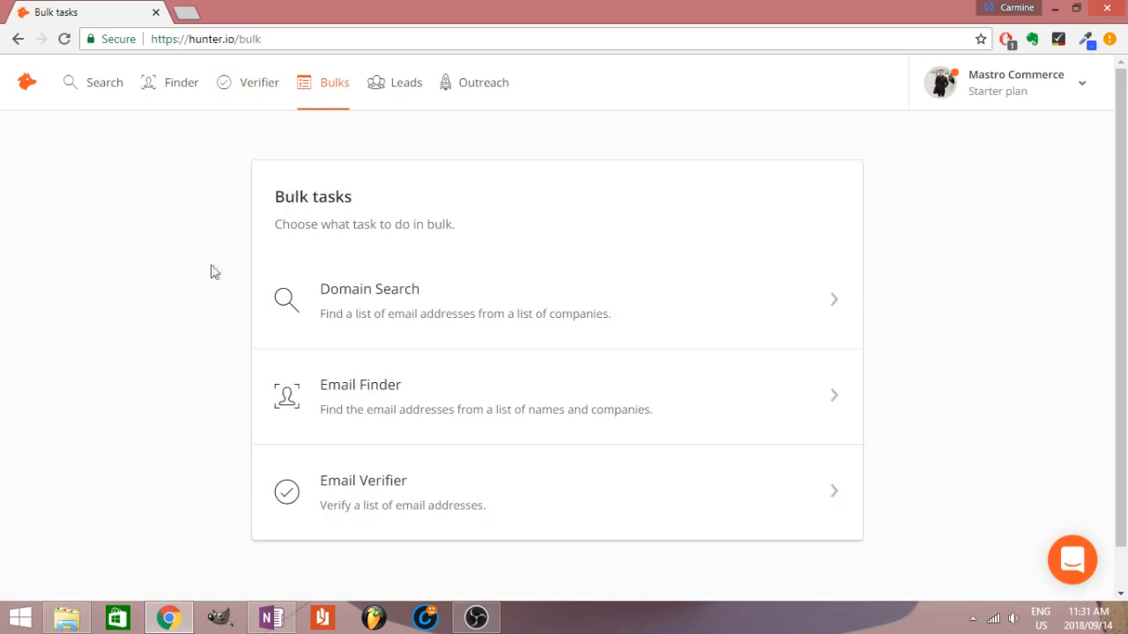
mouse_move(403, 82)
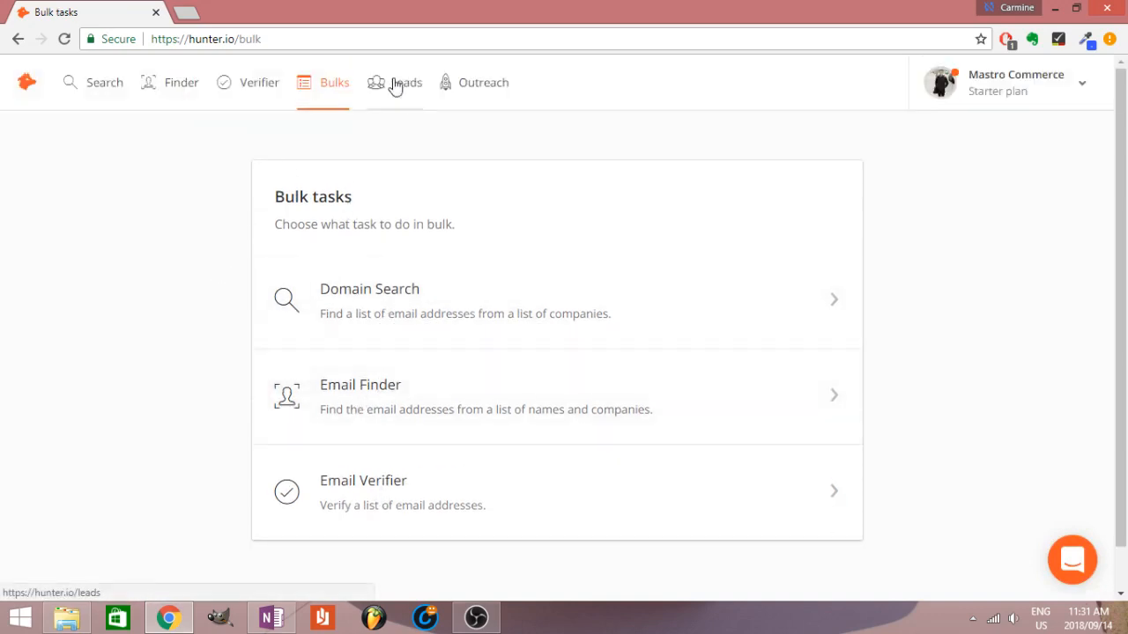
- Open Leads to view the All leads list, currently with zero leads
click(406, 82)
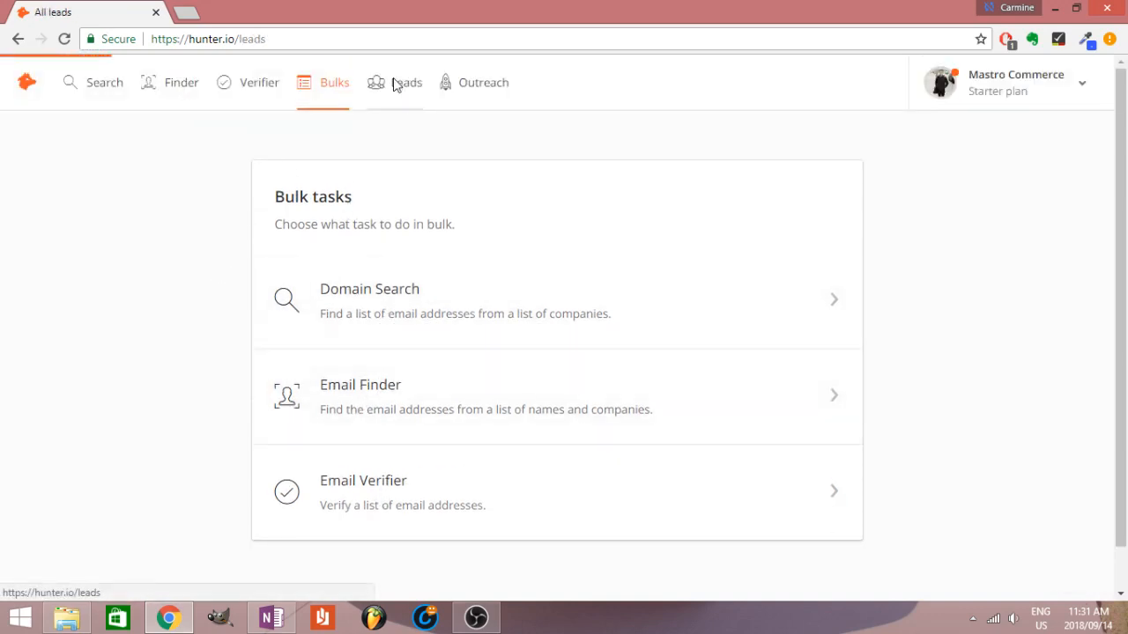
click(406, 82)
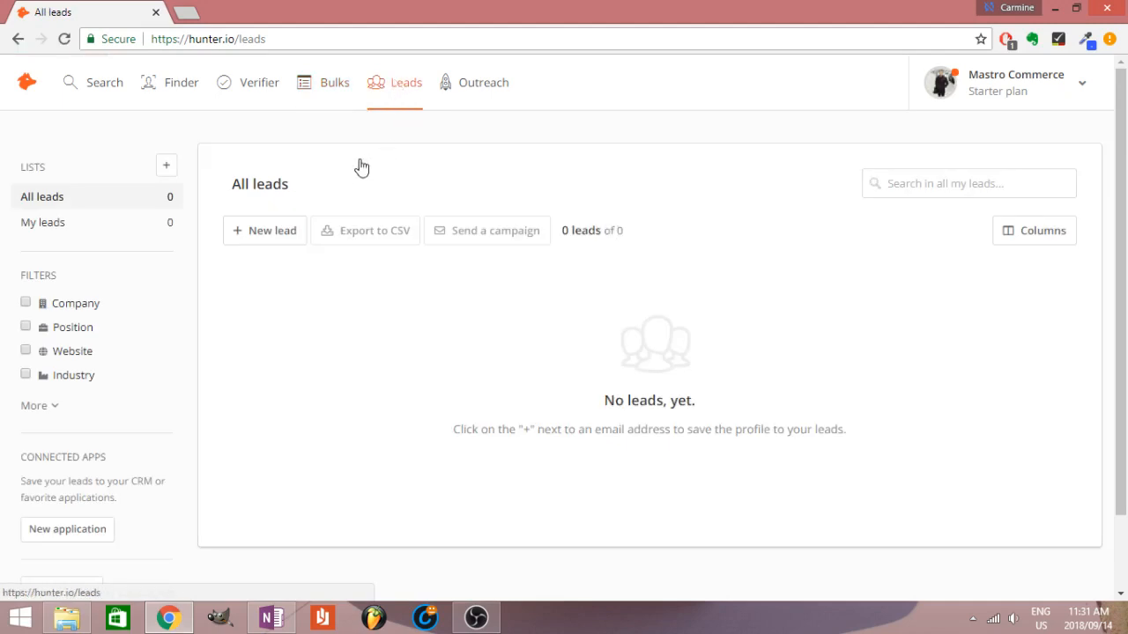
mouse_move(564, 293)
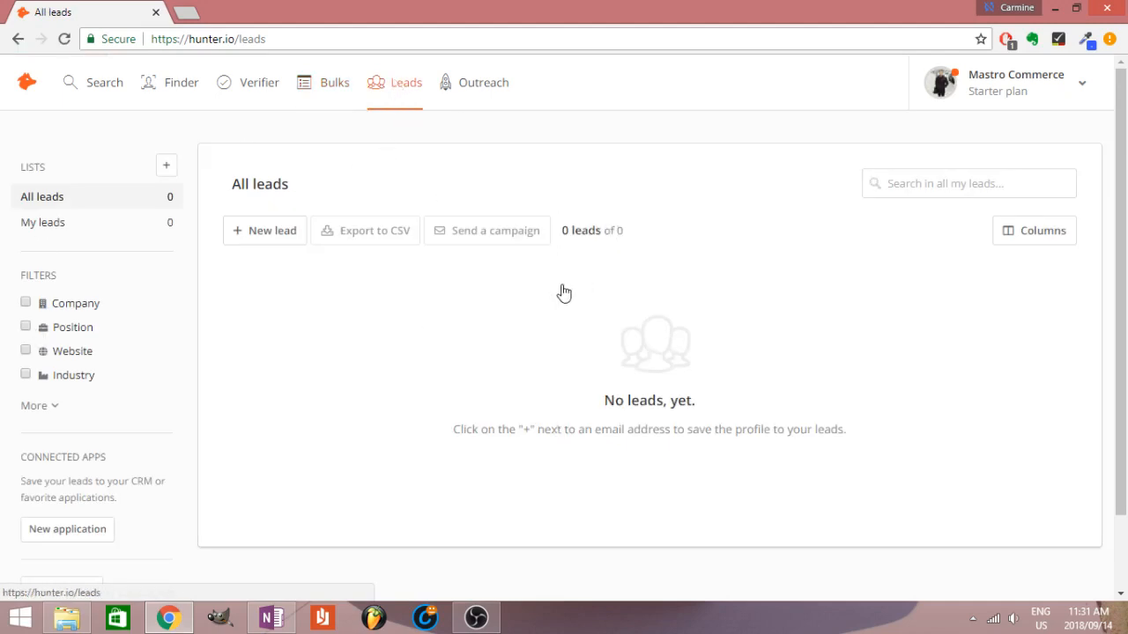
mouse_move(346, 275)
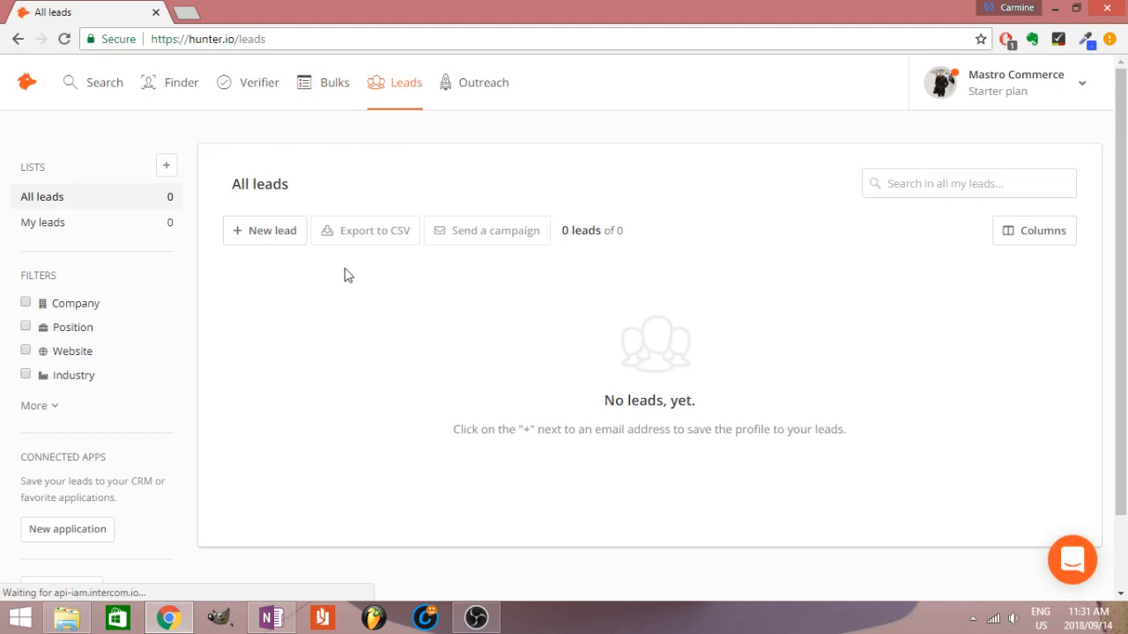
mouse_move(474, 86)
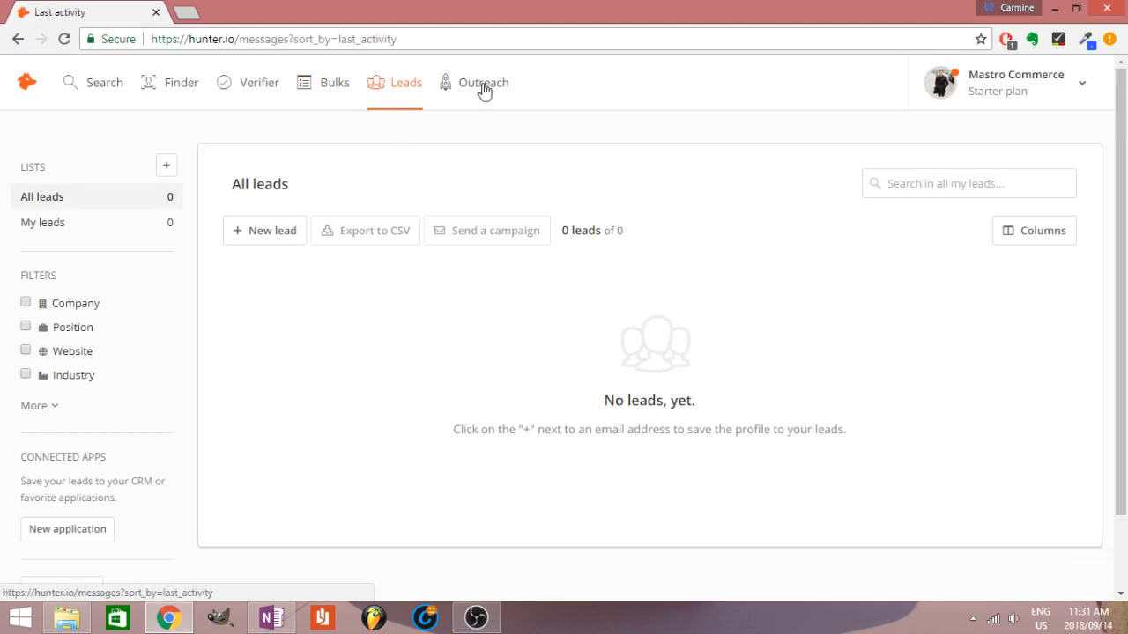
- View the Outreach Last activity page and its Gmail-connection prompt
click(483, 81)
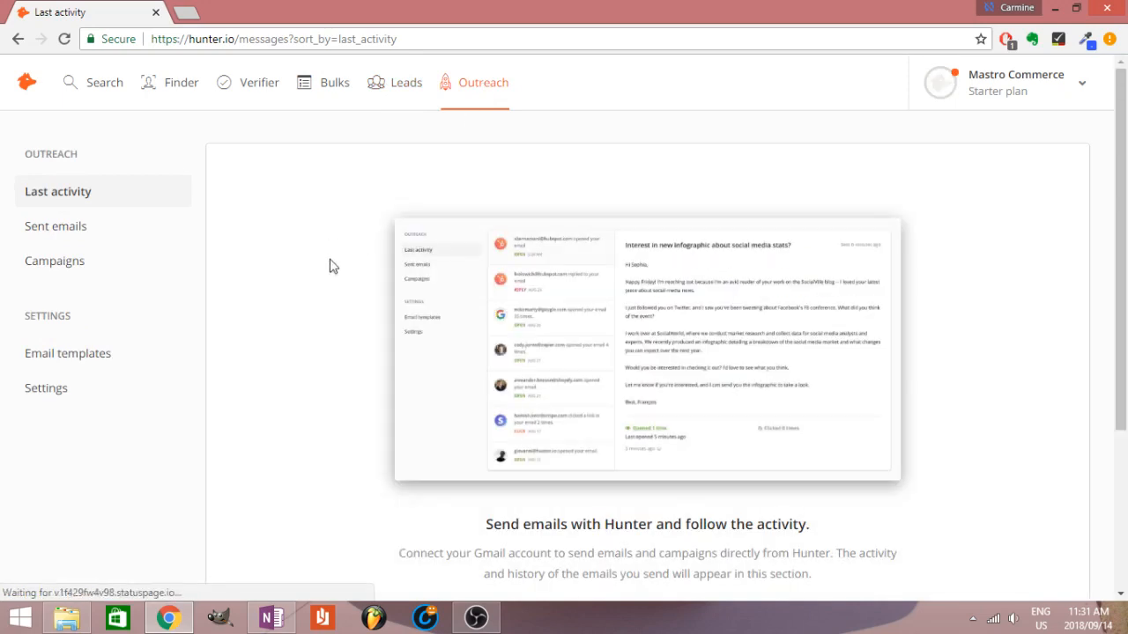
scroll(down, 3)
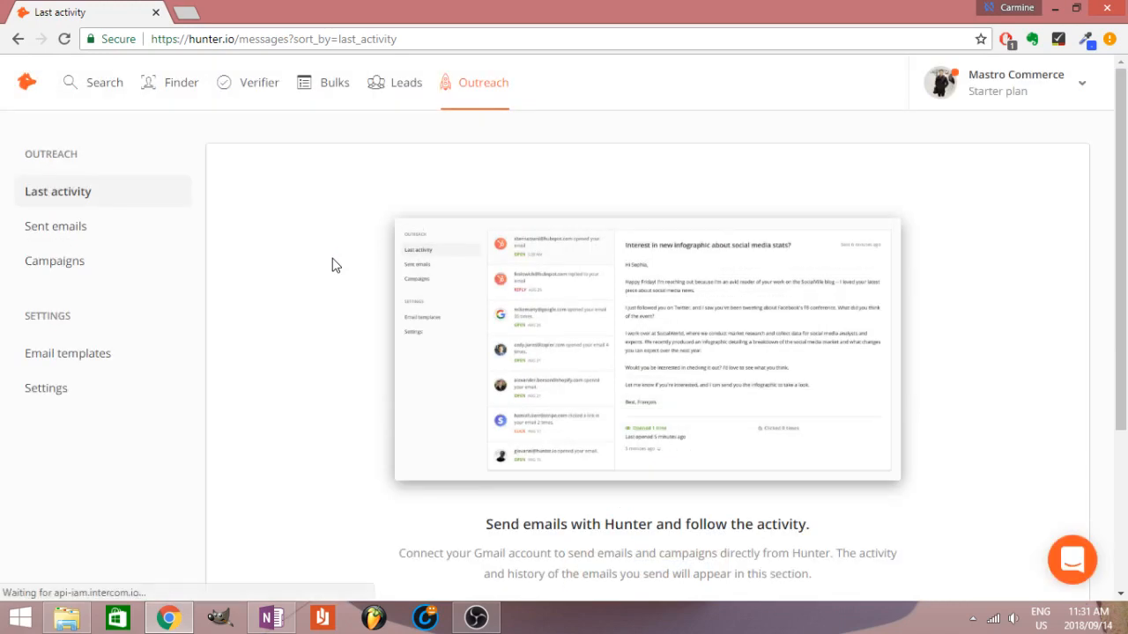
click(104, 82)
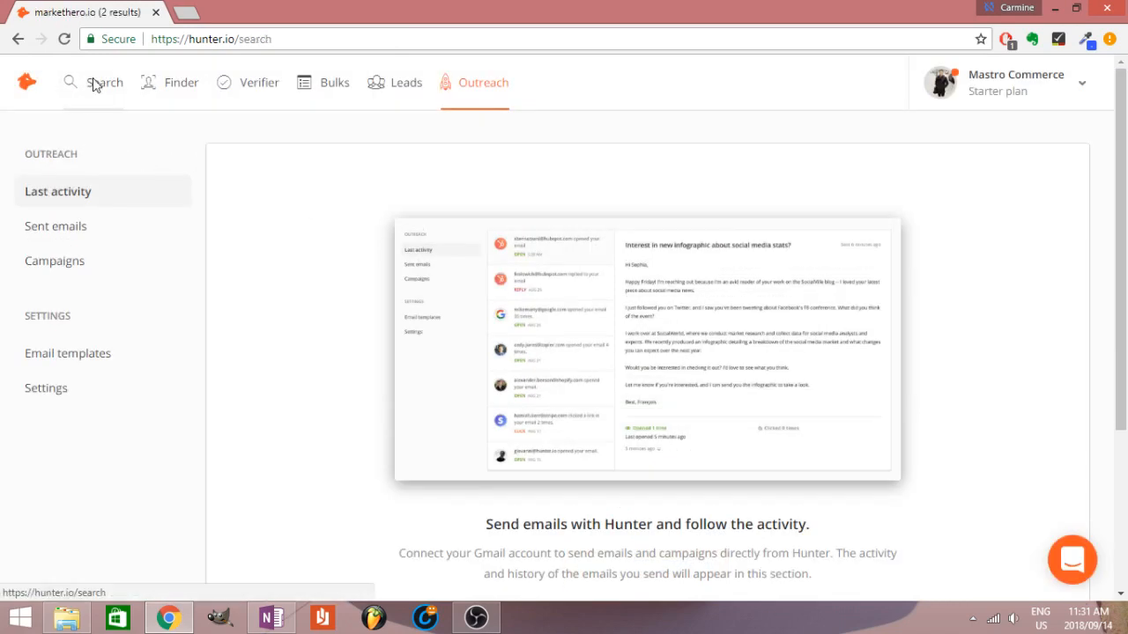
- Reload Domain Search and scroll down to the Chrome extension card and back
click(104, 82)
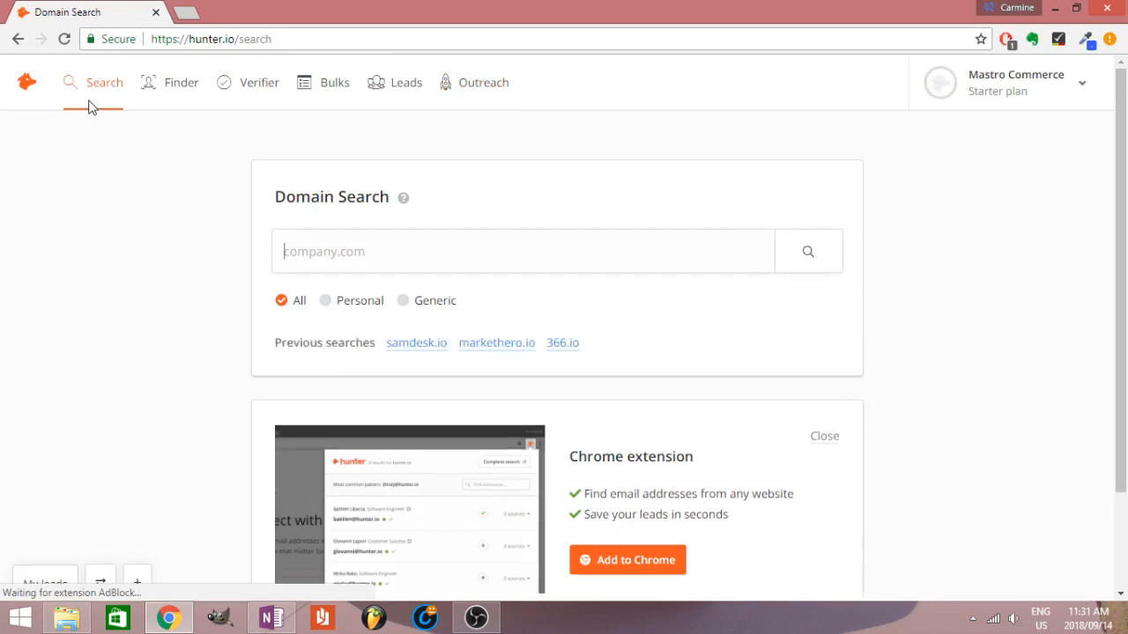
mouse_move(170, 195)
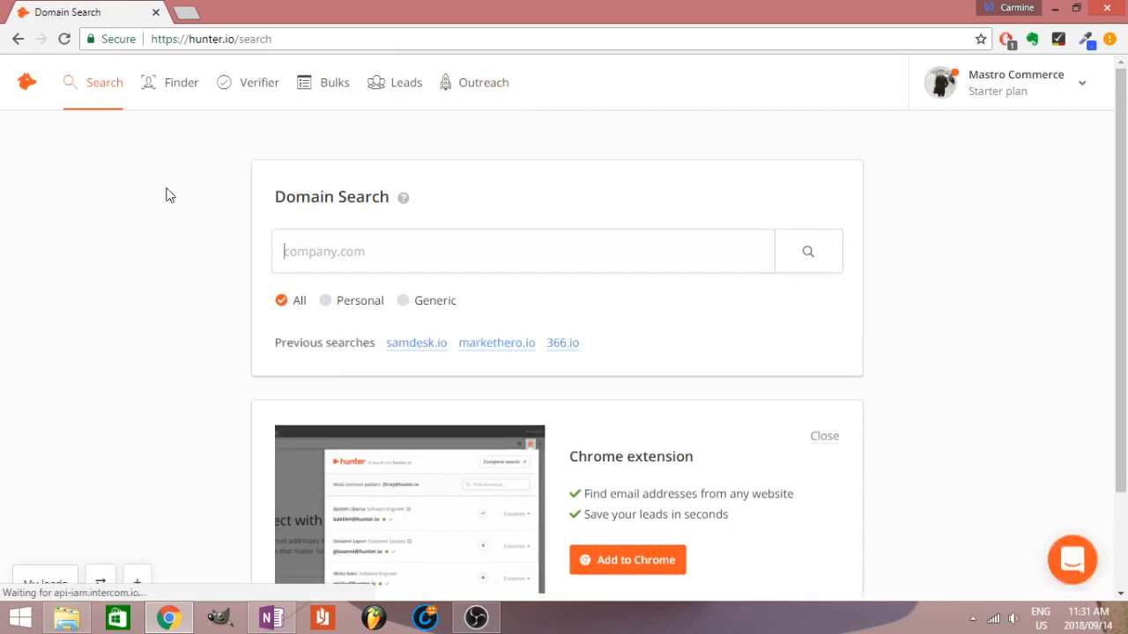
scroll(down, 3)
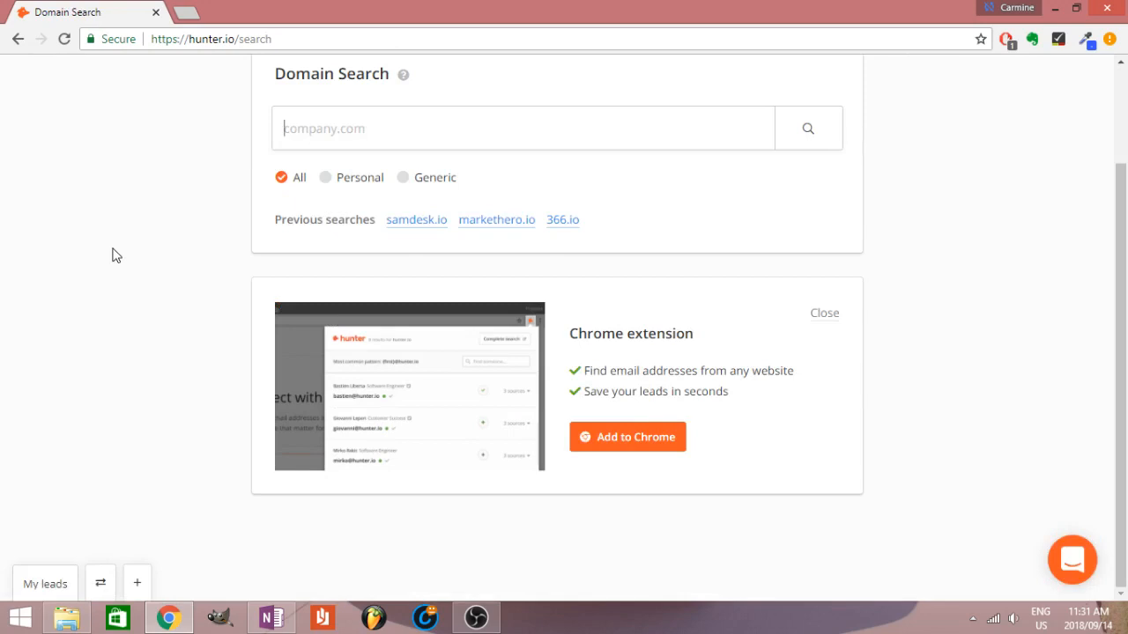
scroll(up, 3)
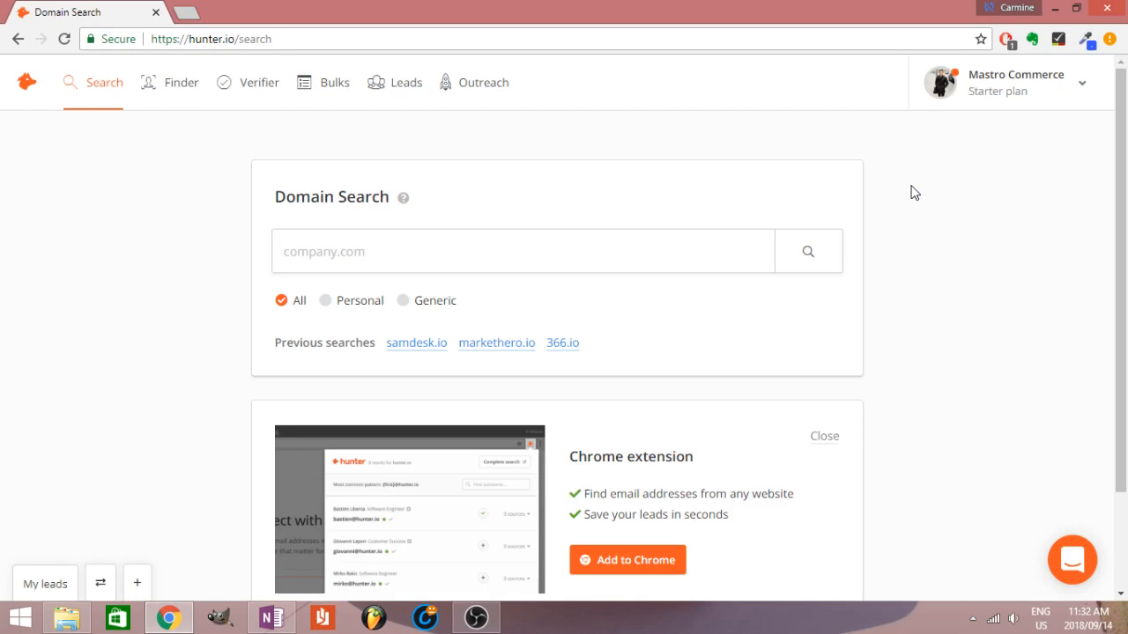
click(524, 251)
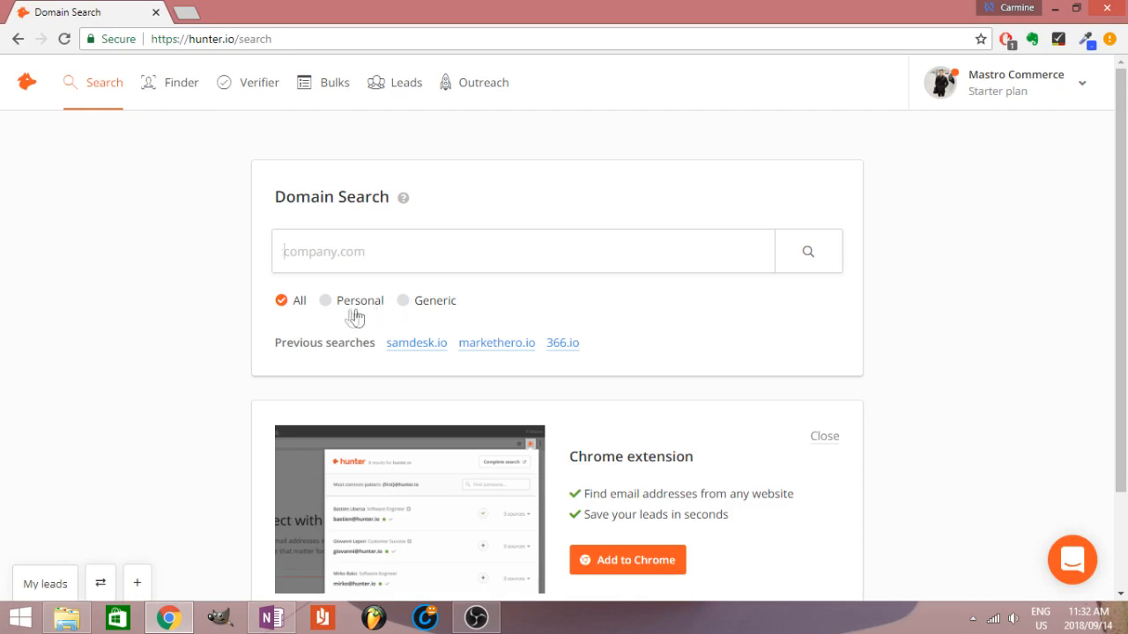
mouse_move(503, 380)
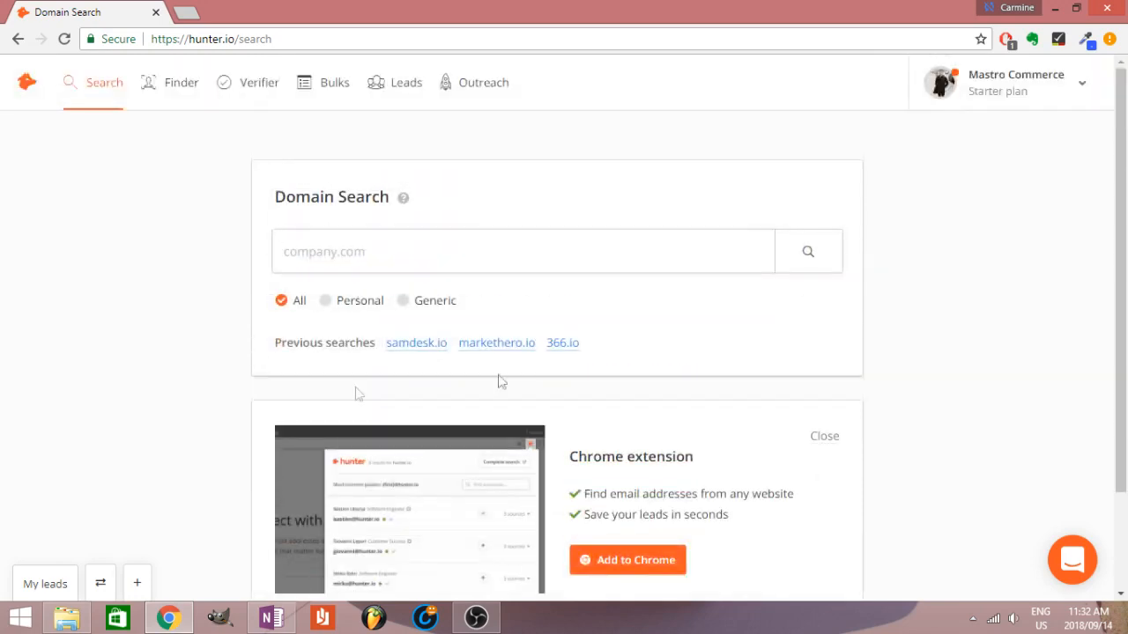
mouse_move(188, 200)
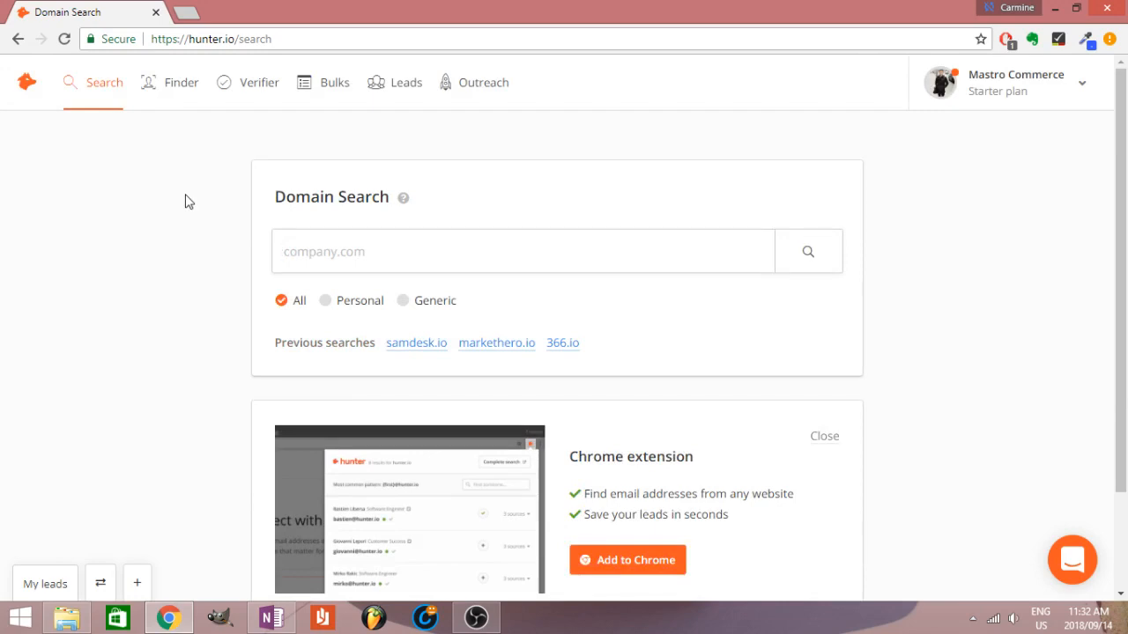
click(523, 251)
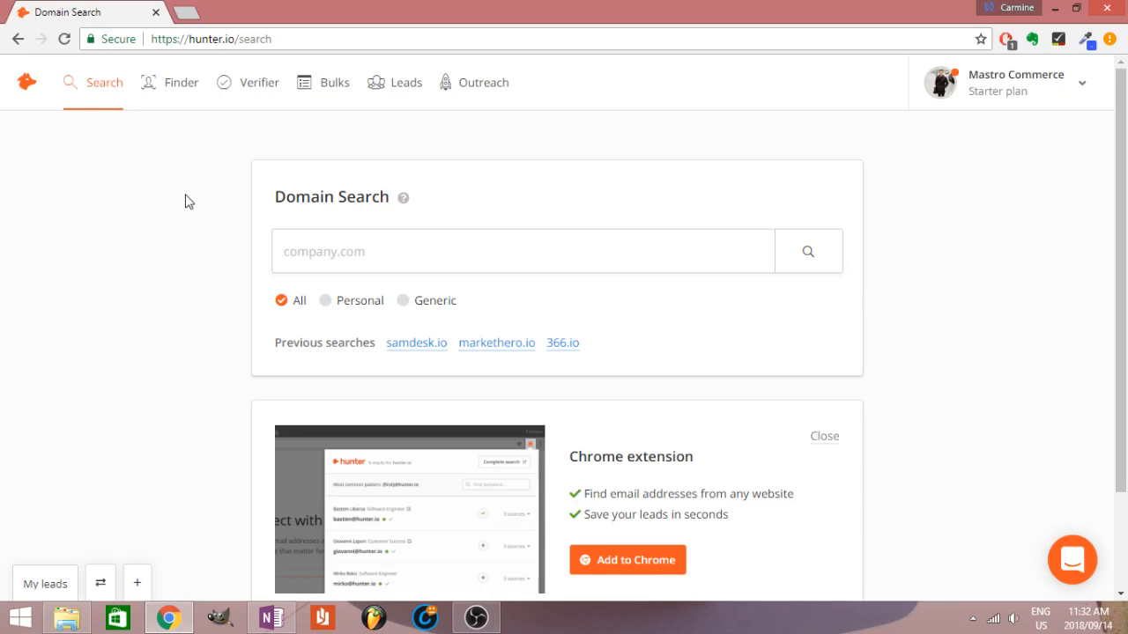
mouse_move(262, 292)
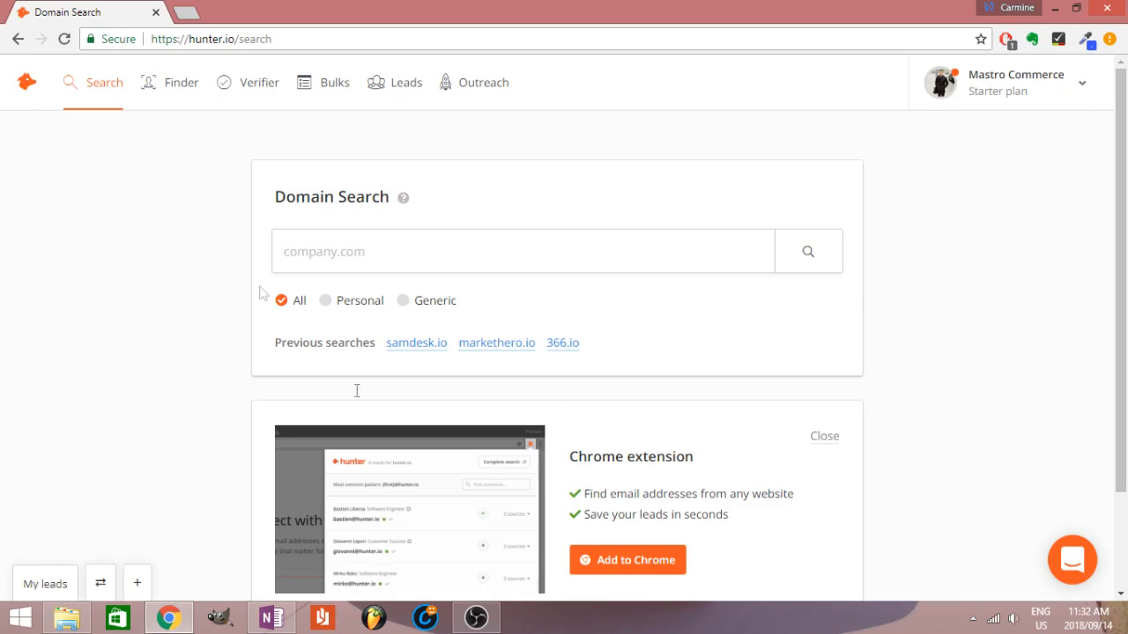